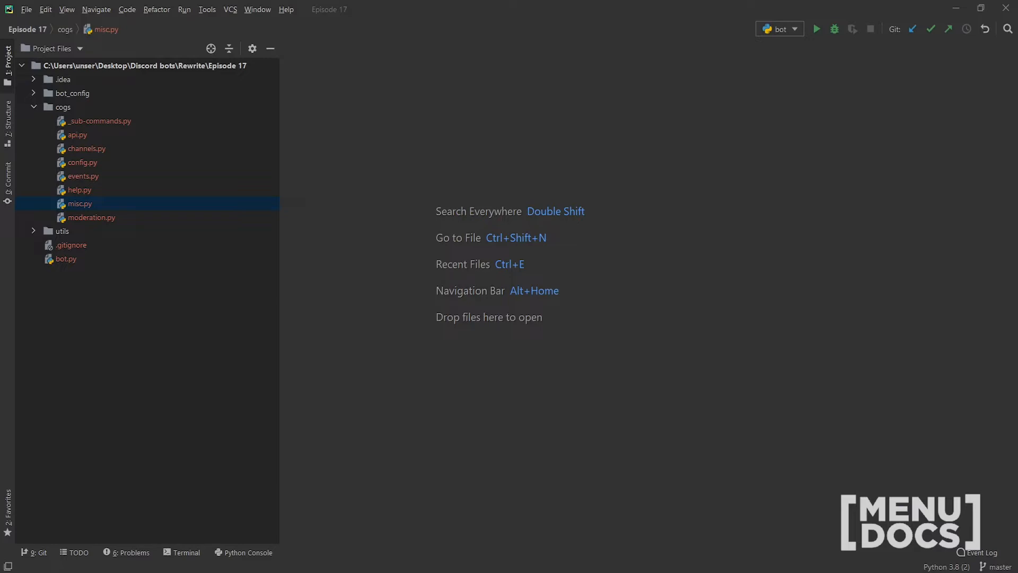
mouse_move(102, 213)
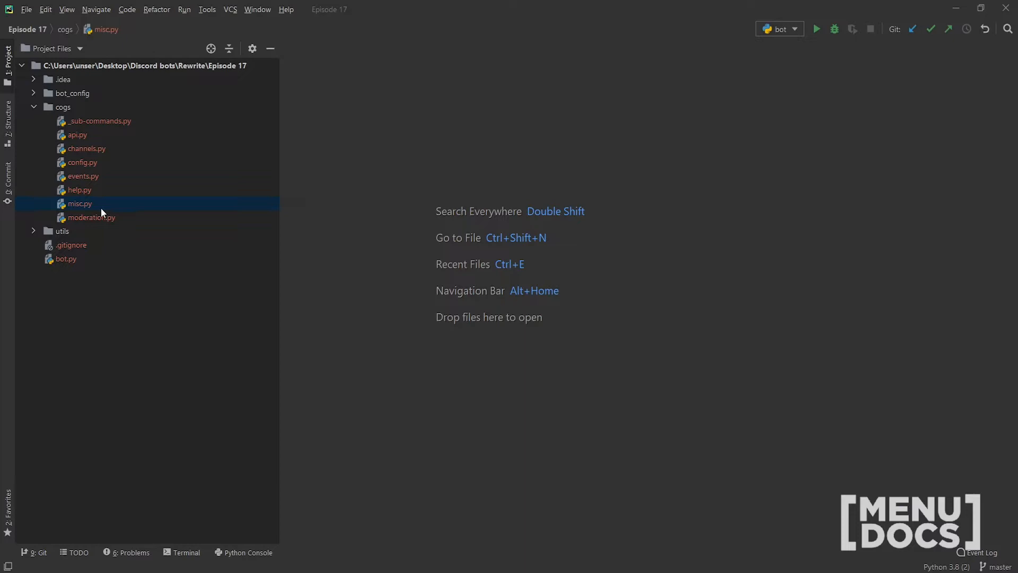
Open misc.py from the cogs folder and add a blank line after the echo command.
double_click(79, 204)
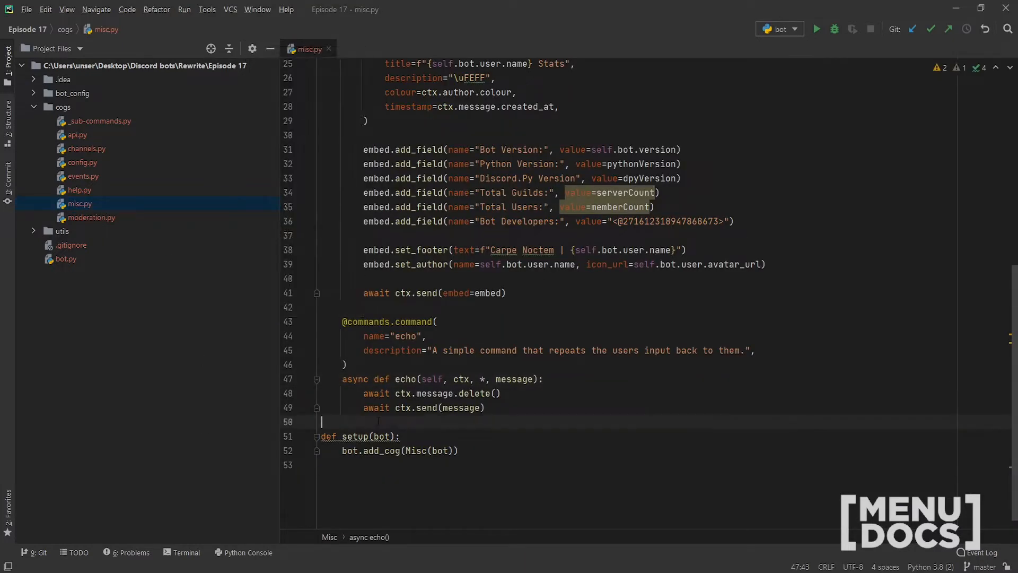
key("enter")
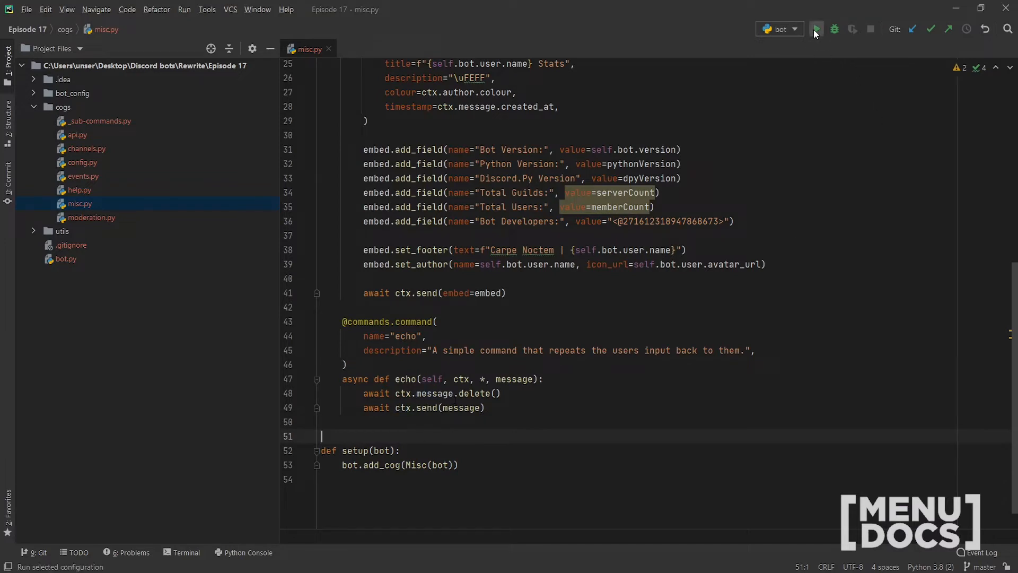
Start the bot and run !purge 100 in the #recording channel.
left_click(816, 29)
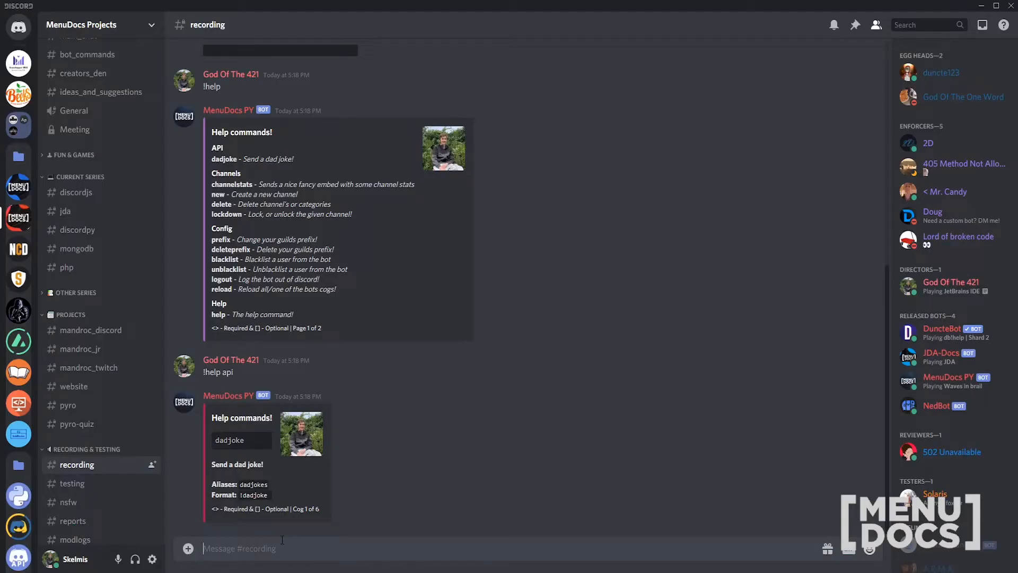
type("!purge 100")
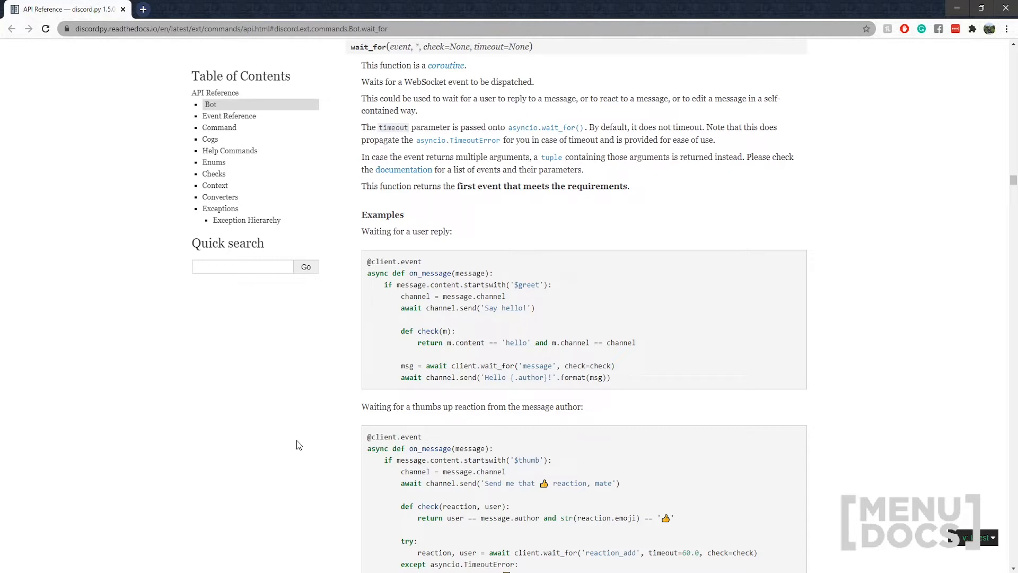
mouse_move(306, 420)
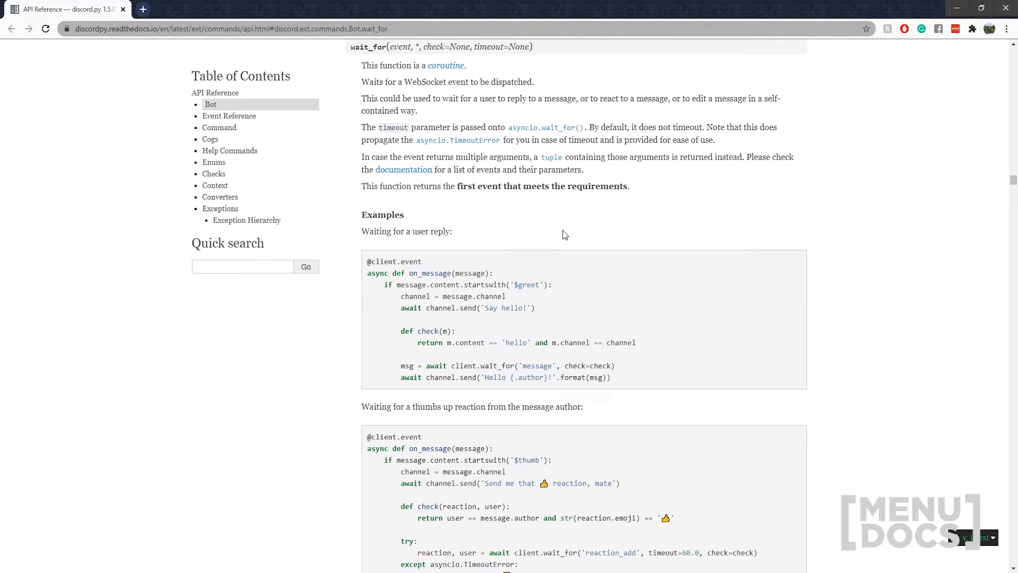
Read the Bot.wait_for reply and reaction examples and its Parameters section.
scroll("down", 3)
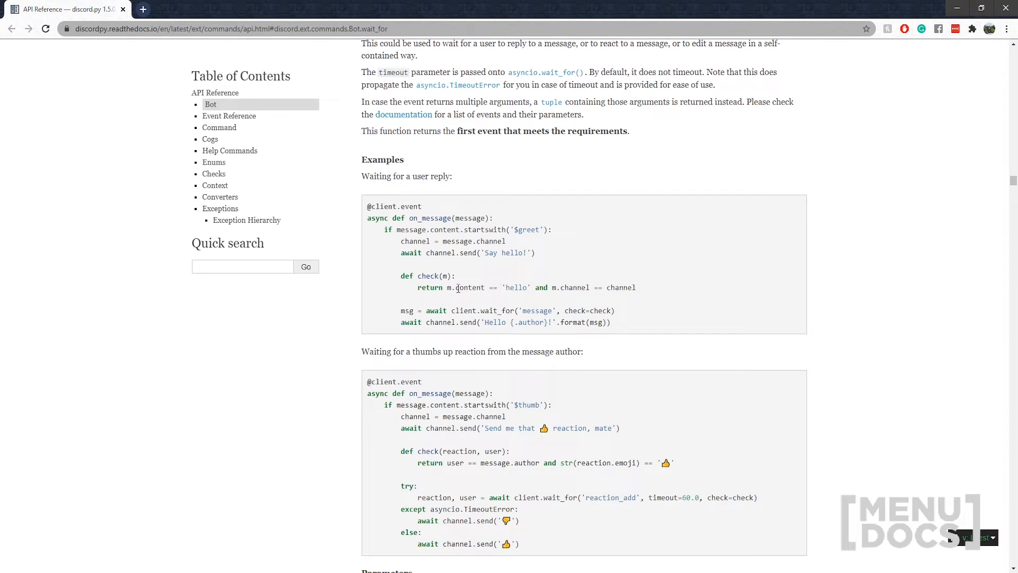
double_click(516, 288)
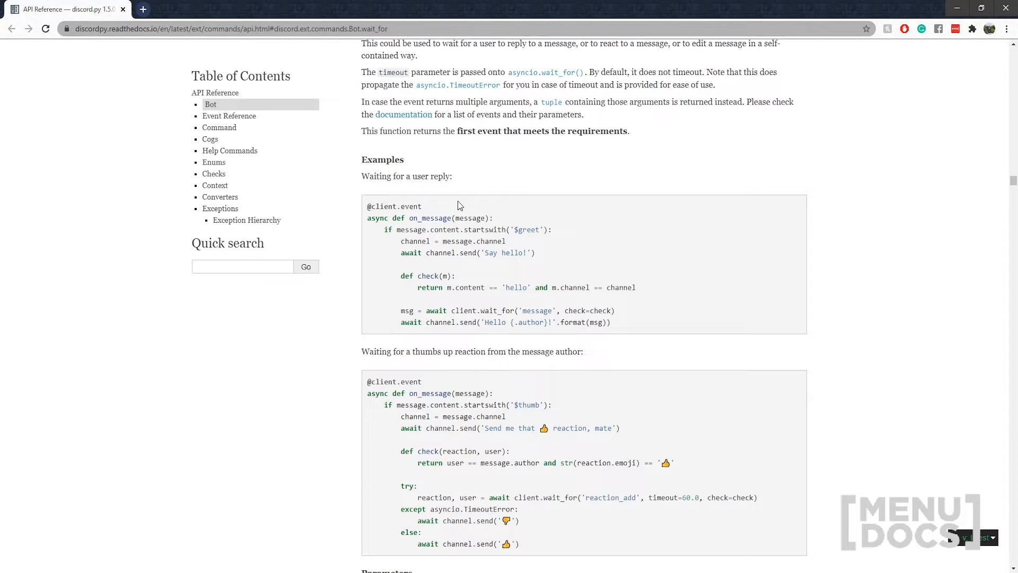
scroll("down", 3)
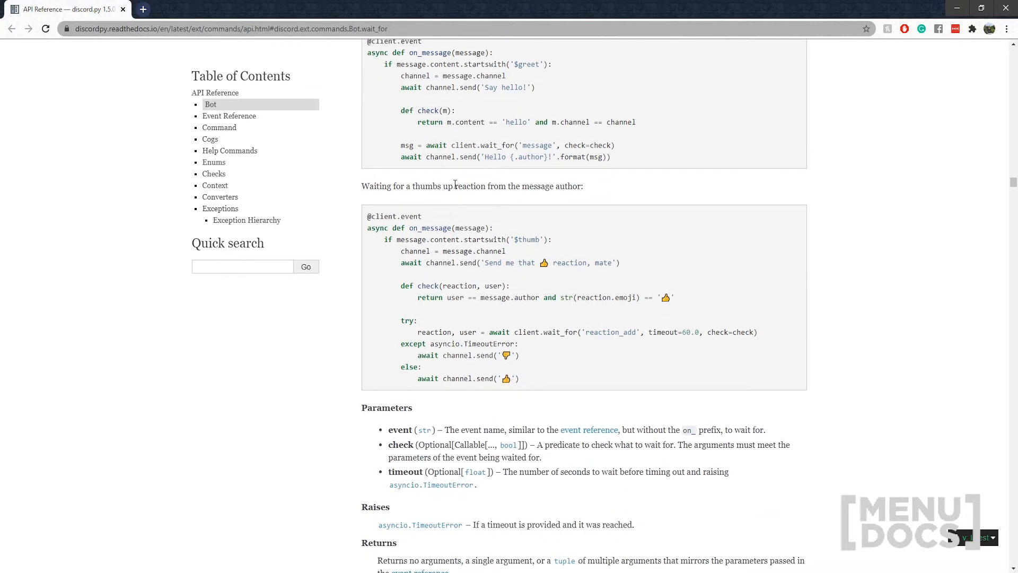
mouse_move(386, 306)
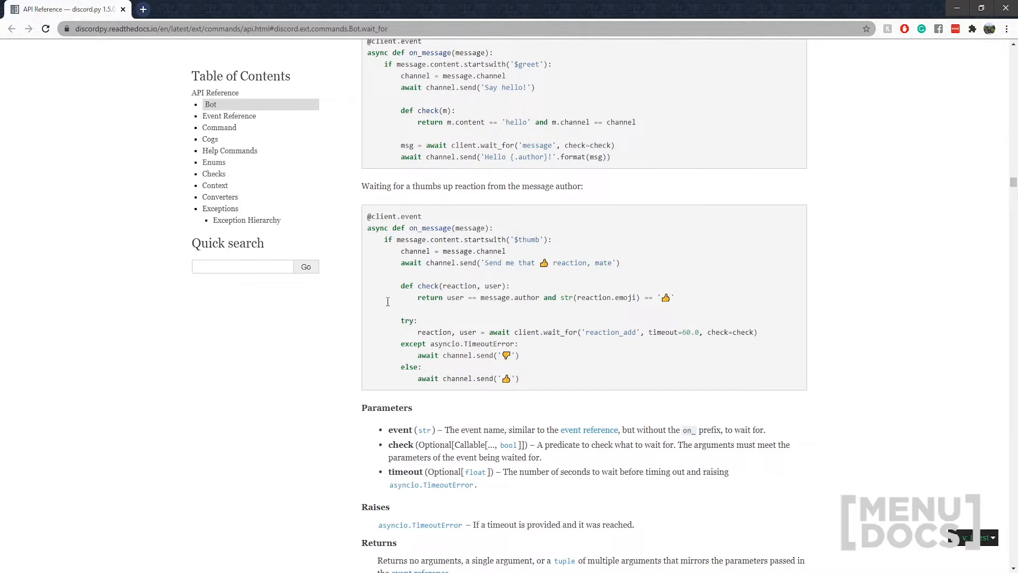
mouse_move(403, 502)
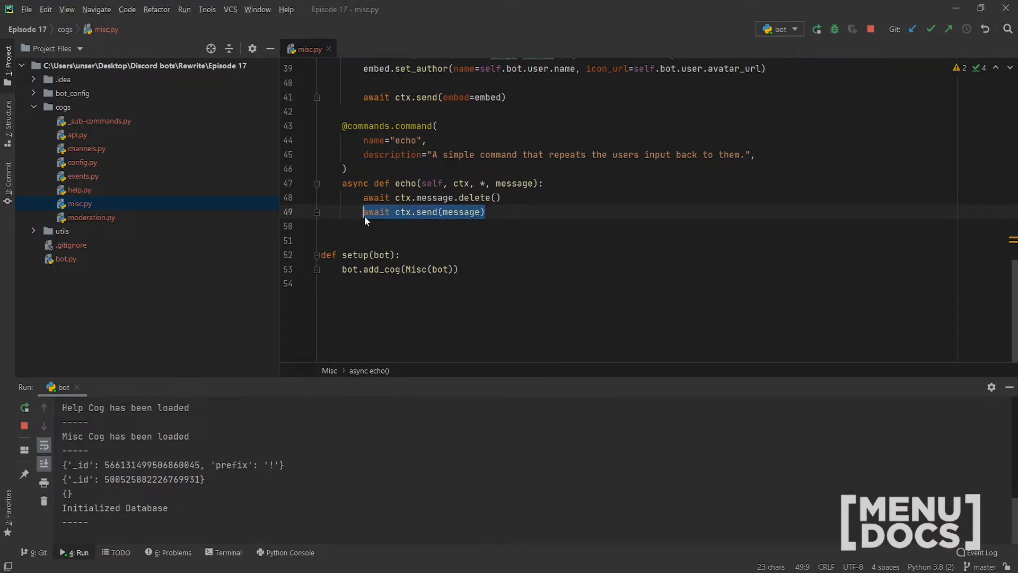
Remove the message parameter and ctx.send(message) line, starting embed = discord.Embed(title=.
key("Delete")
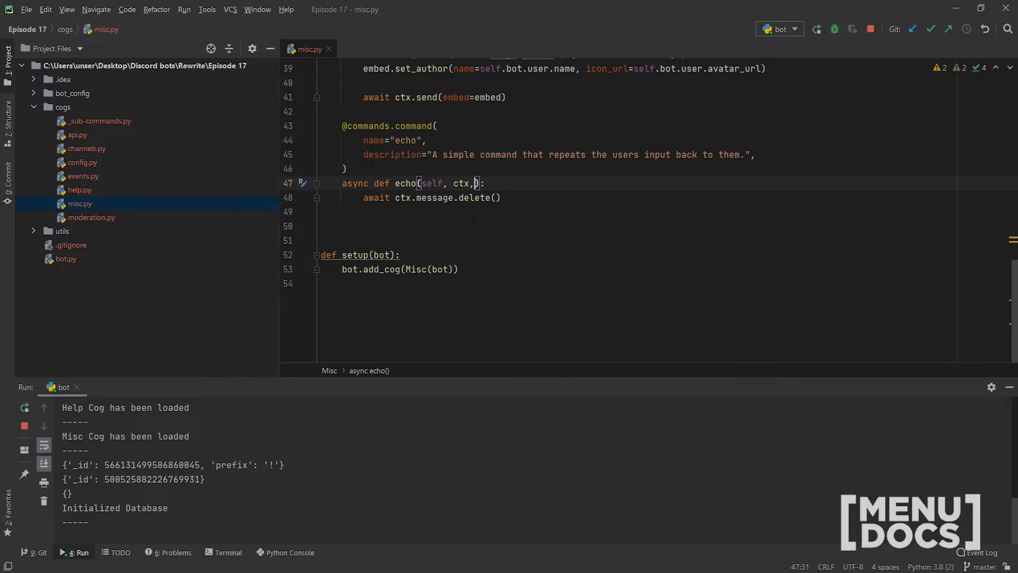
key("BackSpace")
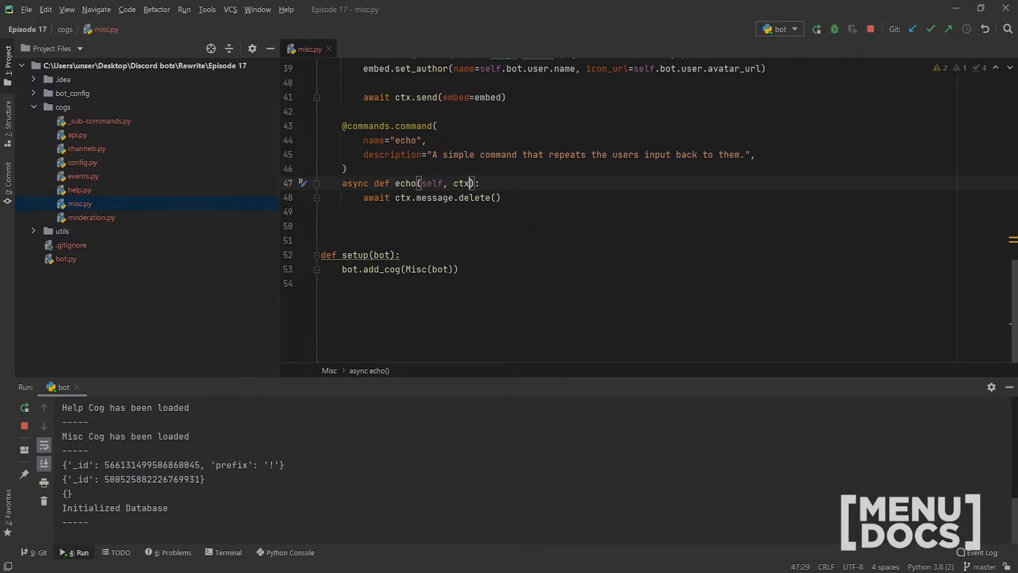
type("embed = discord./")
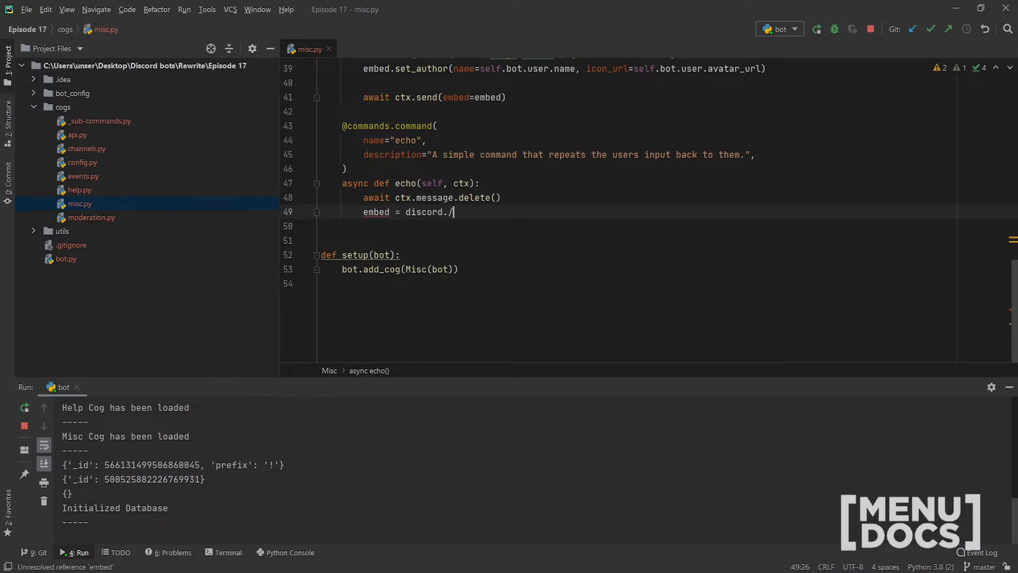
type("Embed")
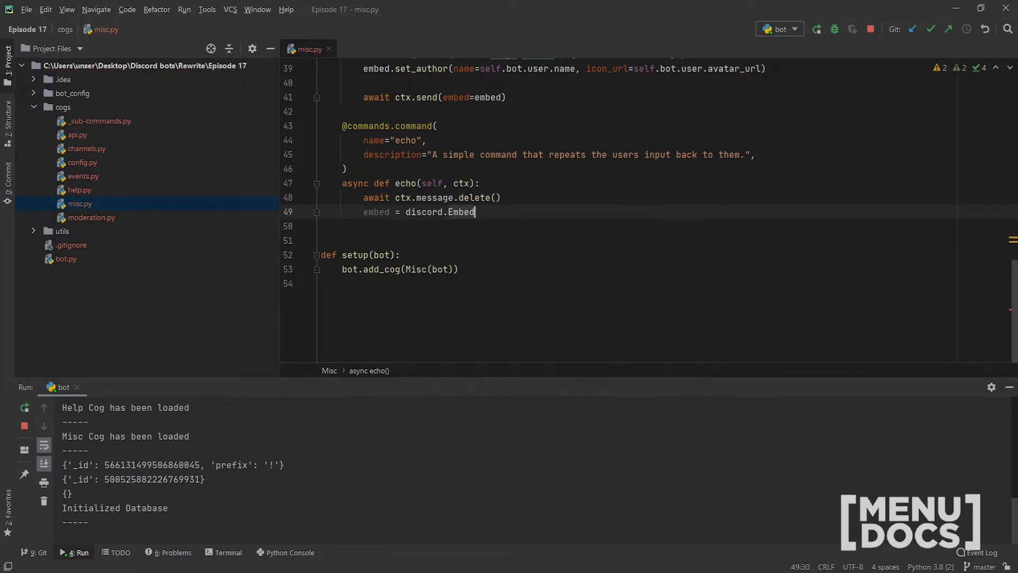
type("(")
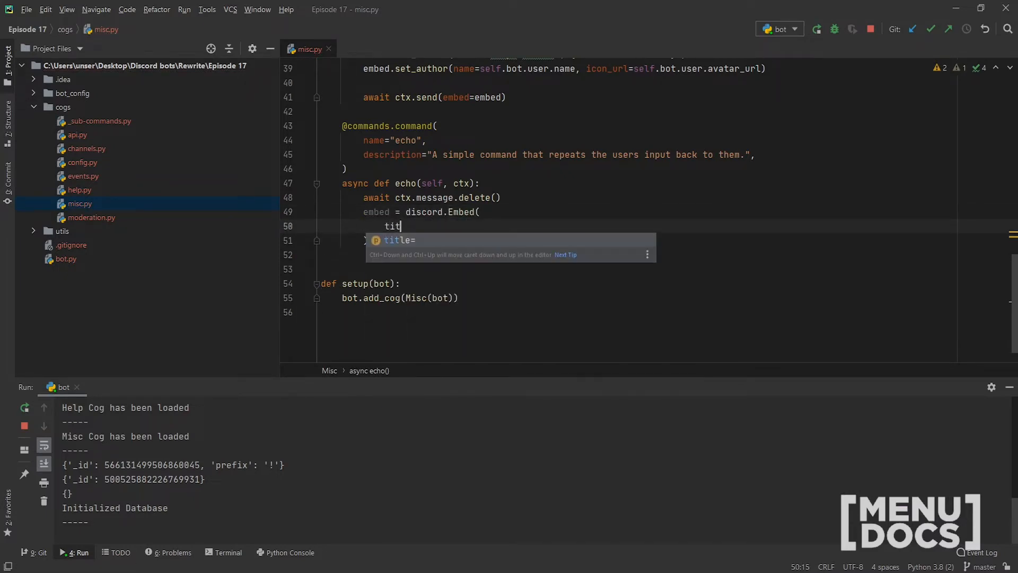
key("Tab")
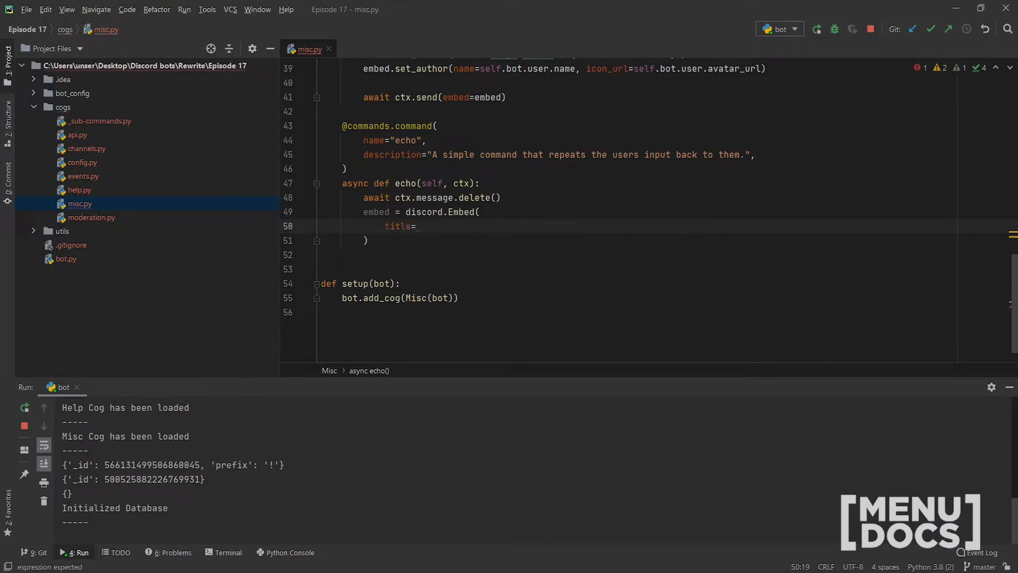
Give the embed the title "Please tell me what you want me to repeat!" and a spoiler description about the 1 minute timeout.
type("\"Please\"")
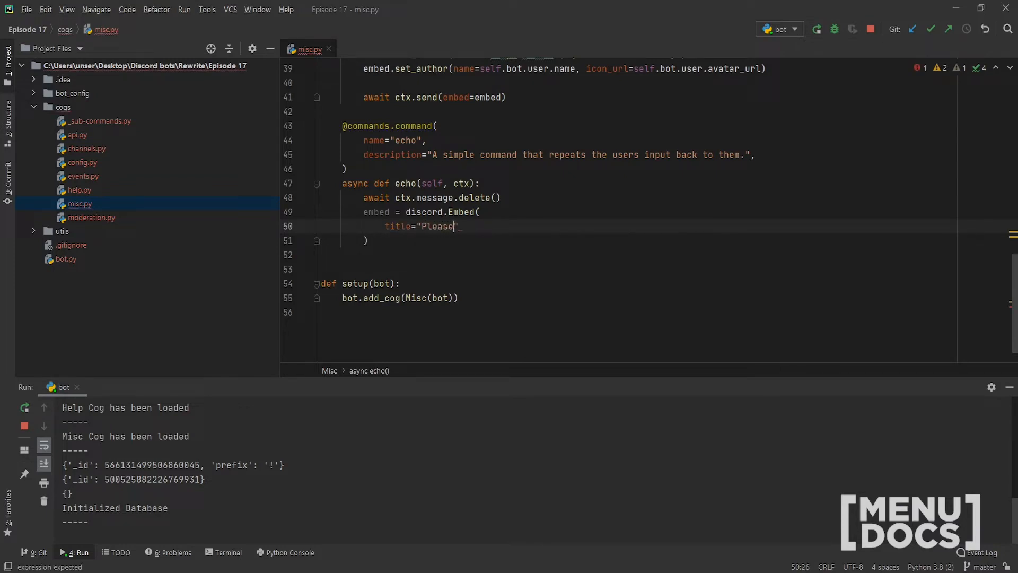
type("tell me what you want me to repeat!")
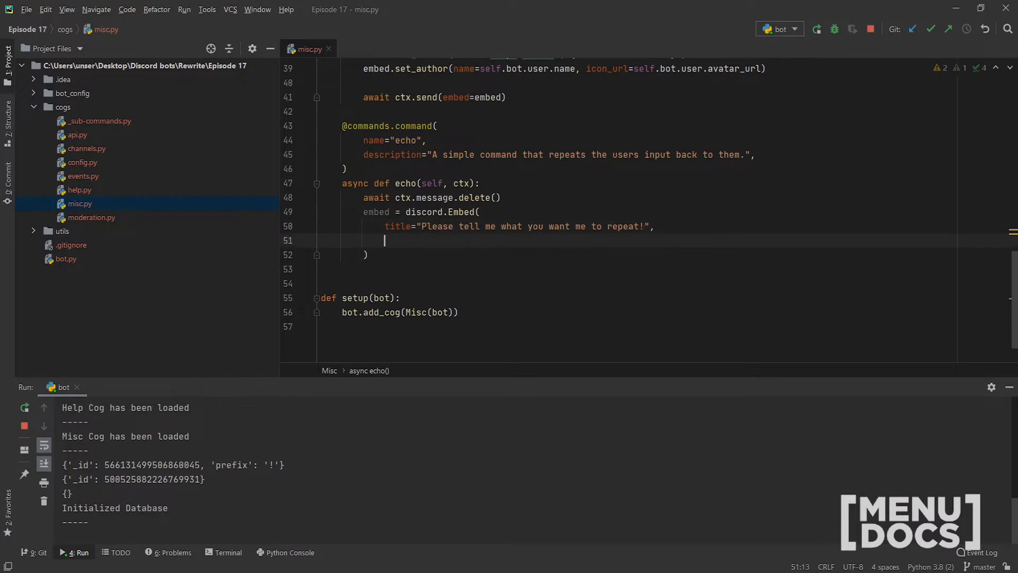
type("description=")
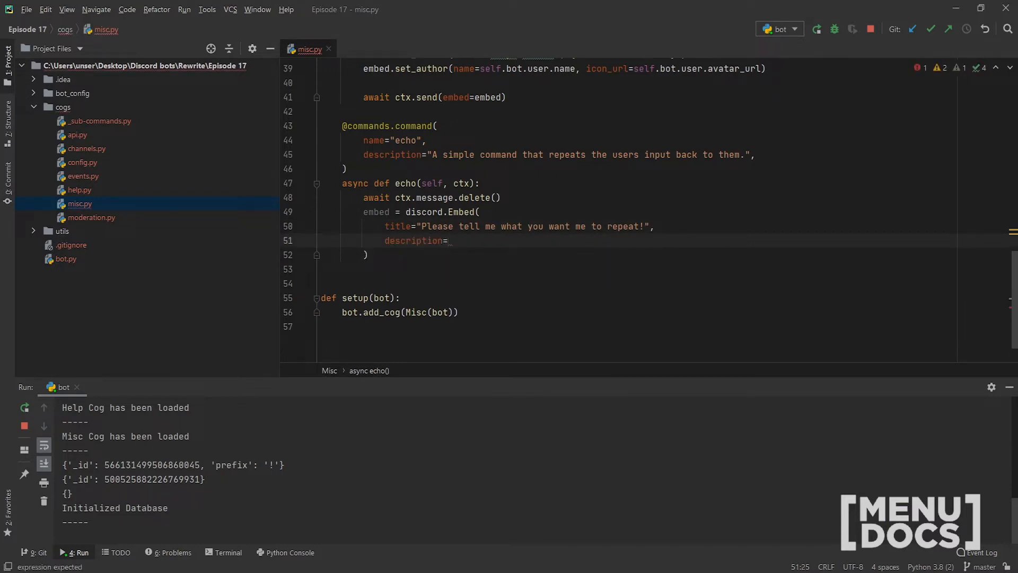
type("\"||This request will t")
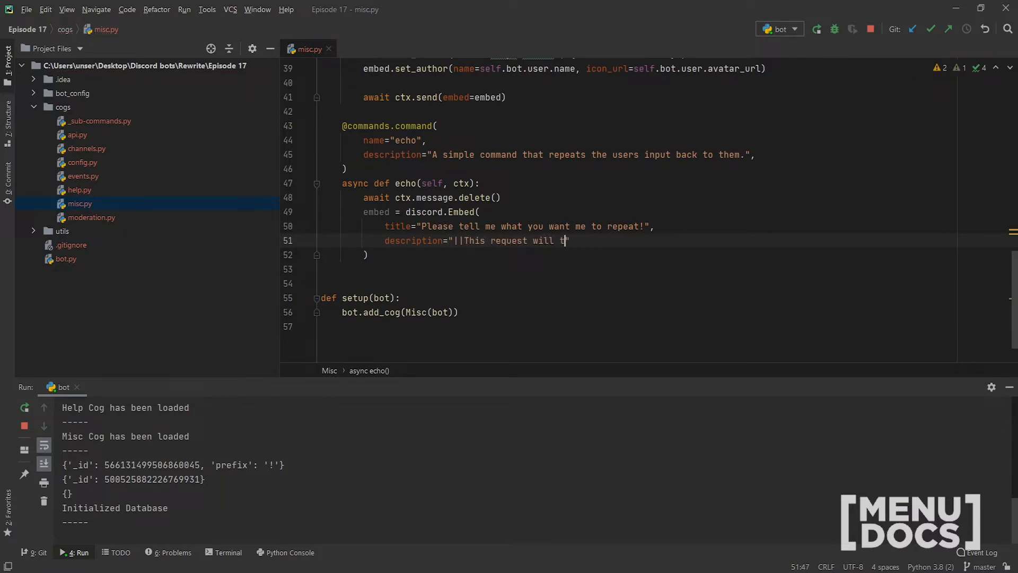
type("imeout after 1m")
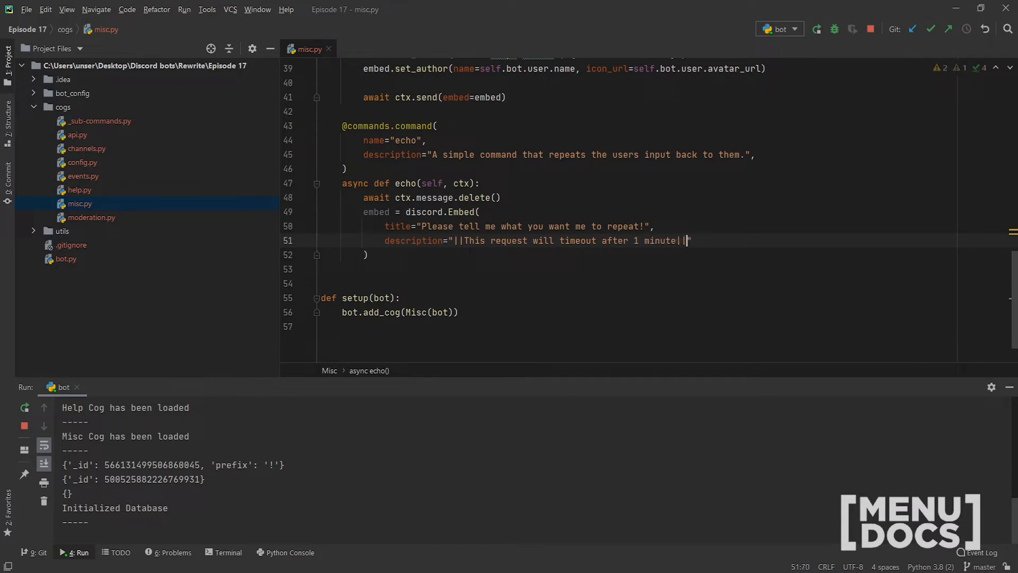
key("enter")
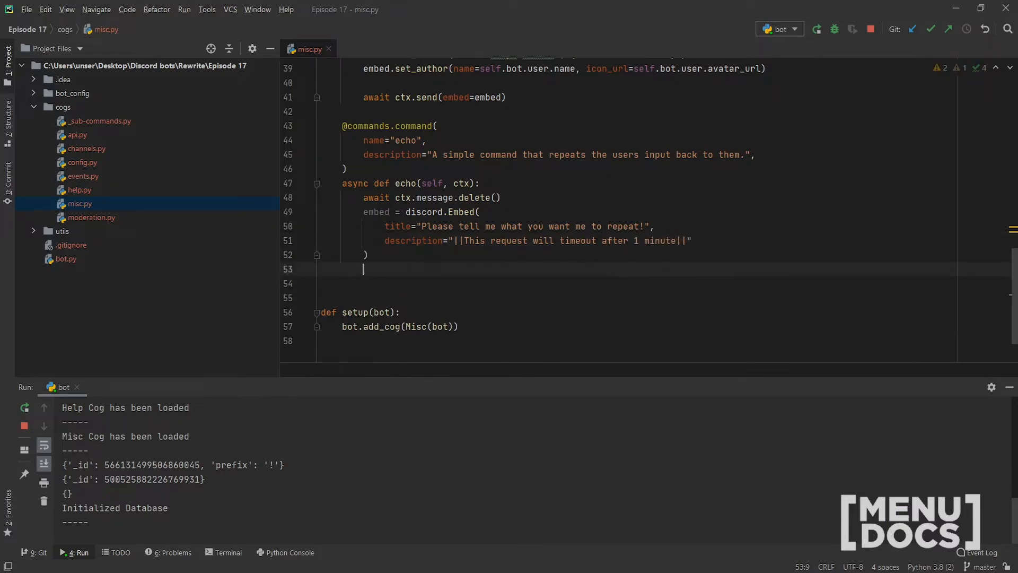
Write sent = await ctx.send(embed=embed) below the embed.
type("sent")
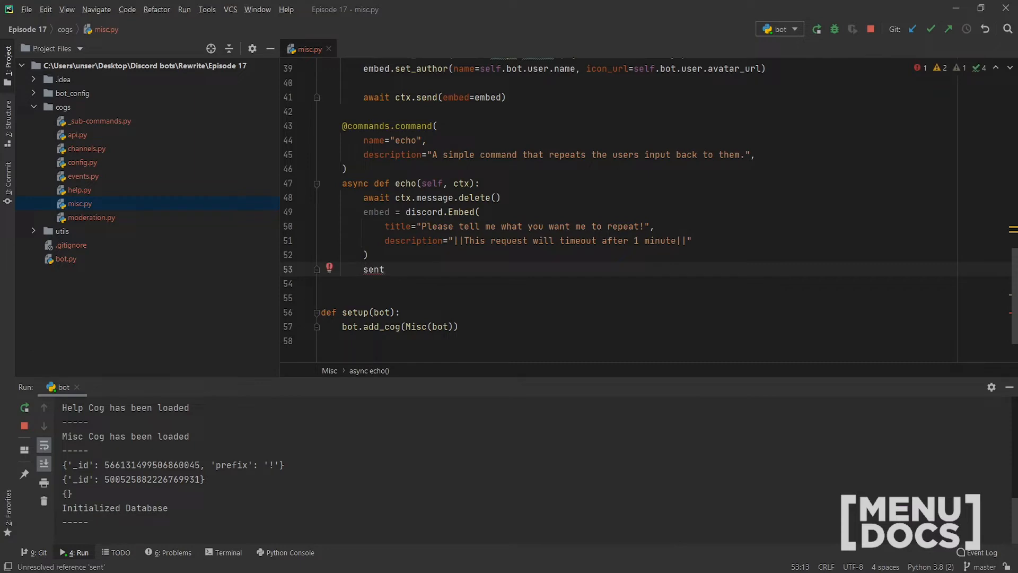
type("= await c")
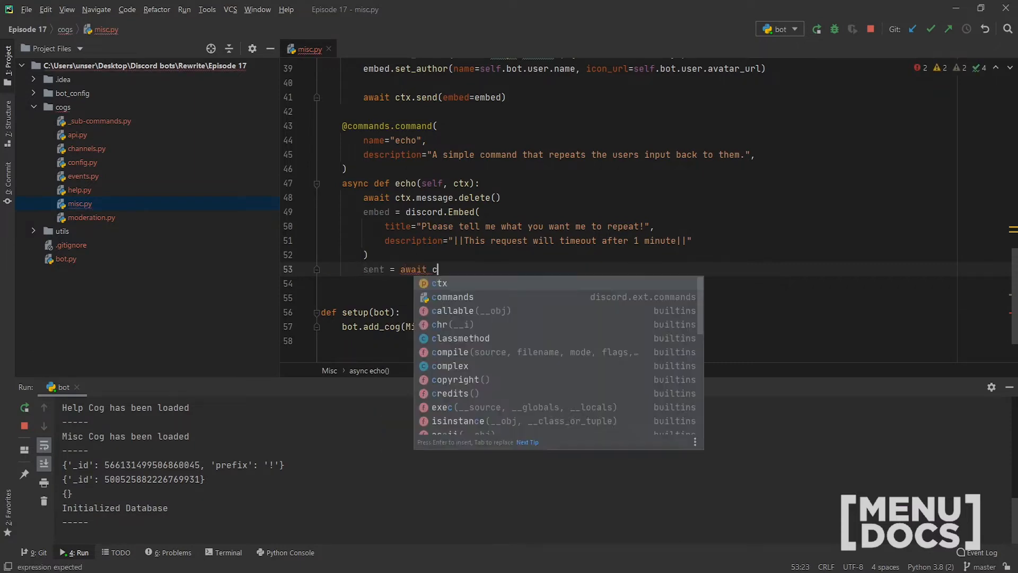
type("tx.send()")
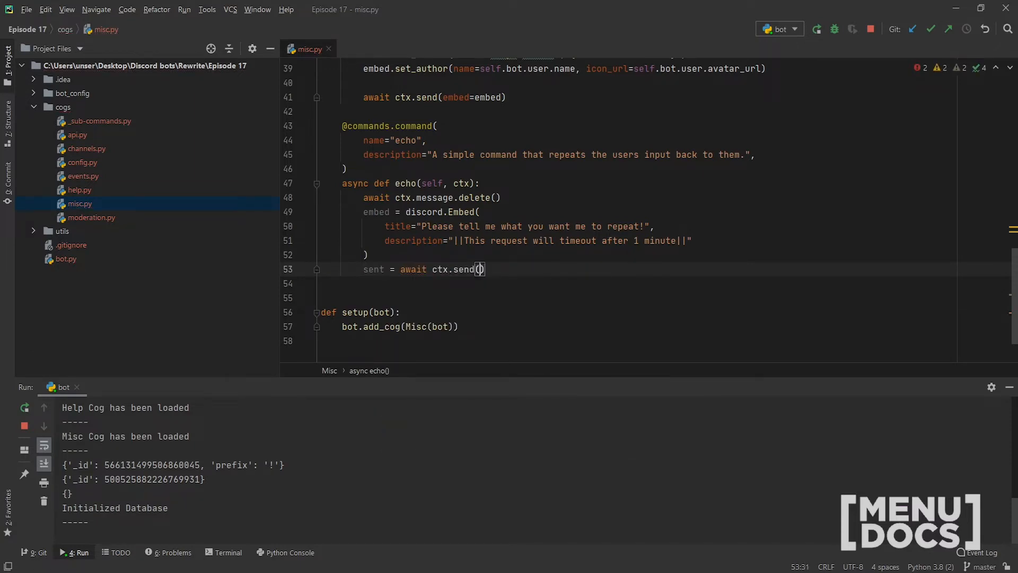
type("embed=embwe")
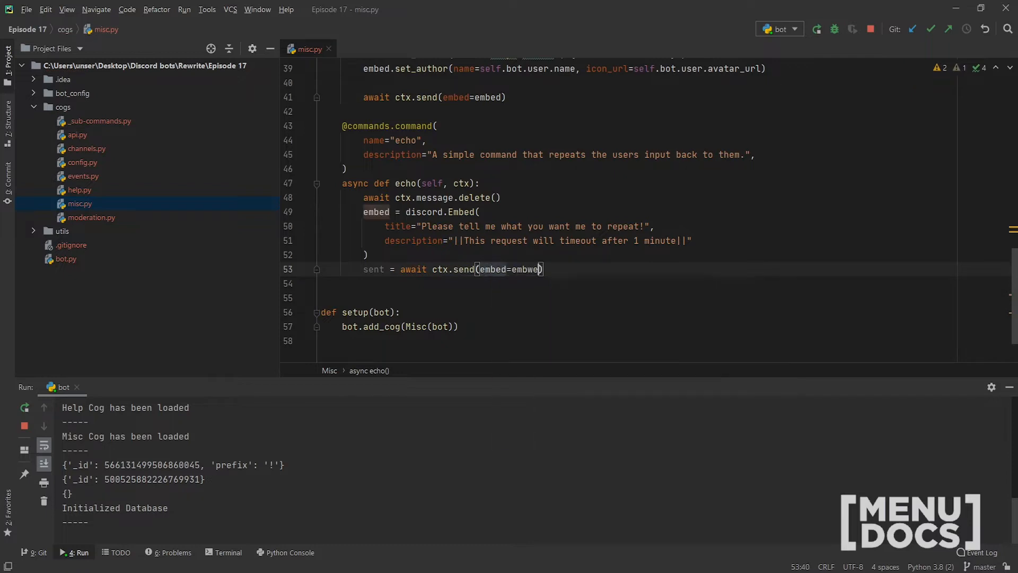
type("d")
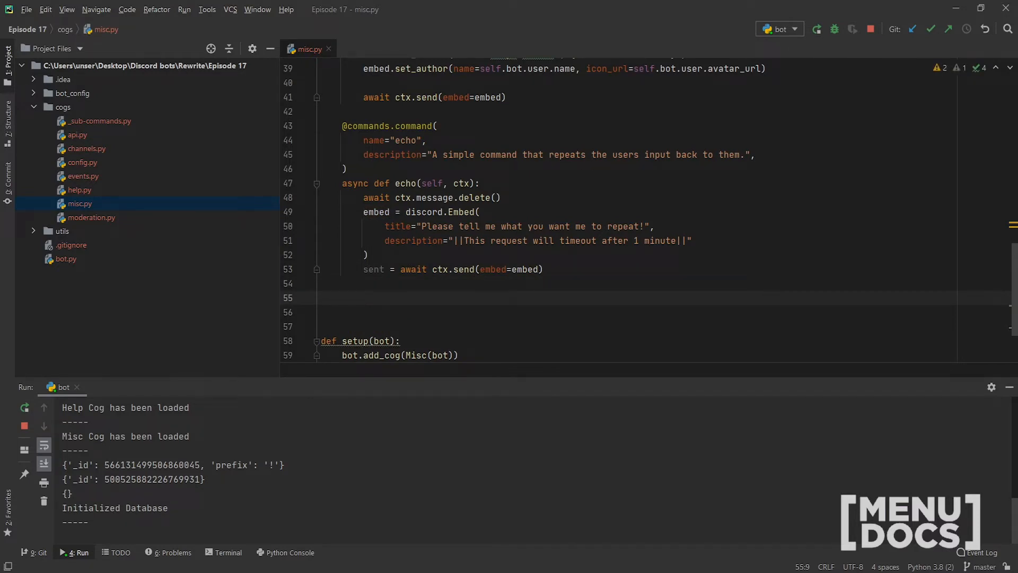
Add try: and except asyncio.TimeoutError: with await sent.delete() inside it.
type("try:")
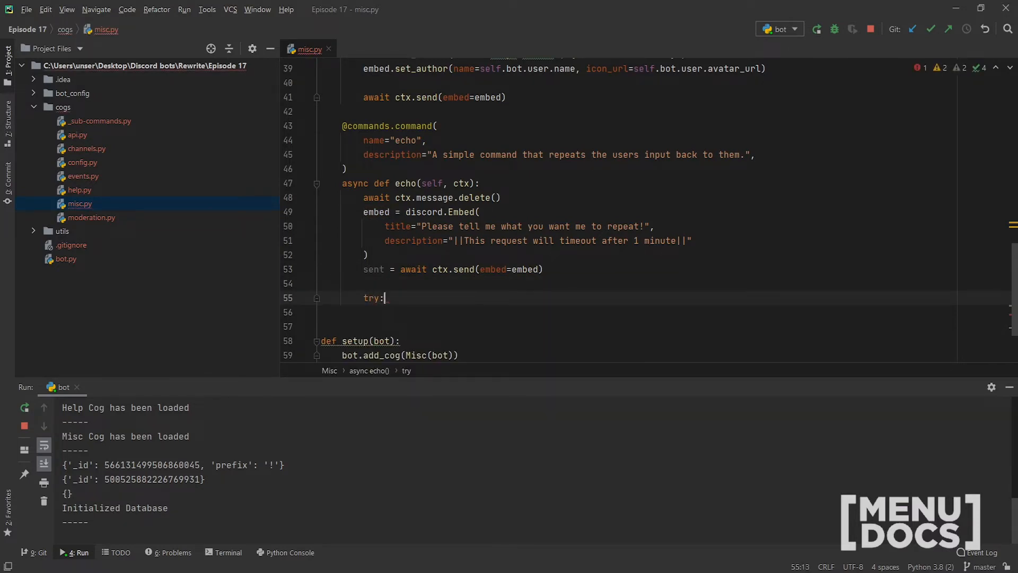
type("excerpt asyncio")
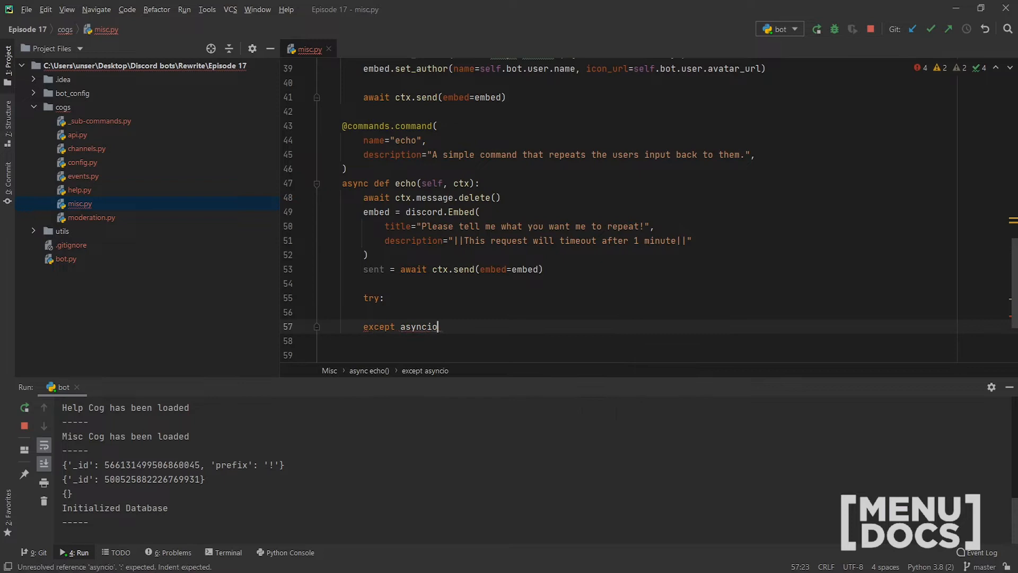
type(".TimeoutE")
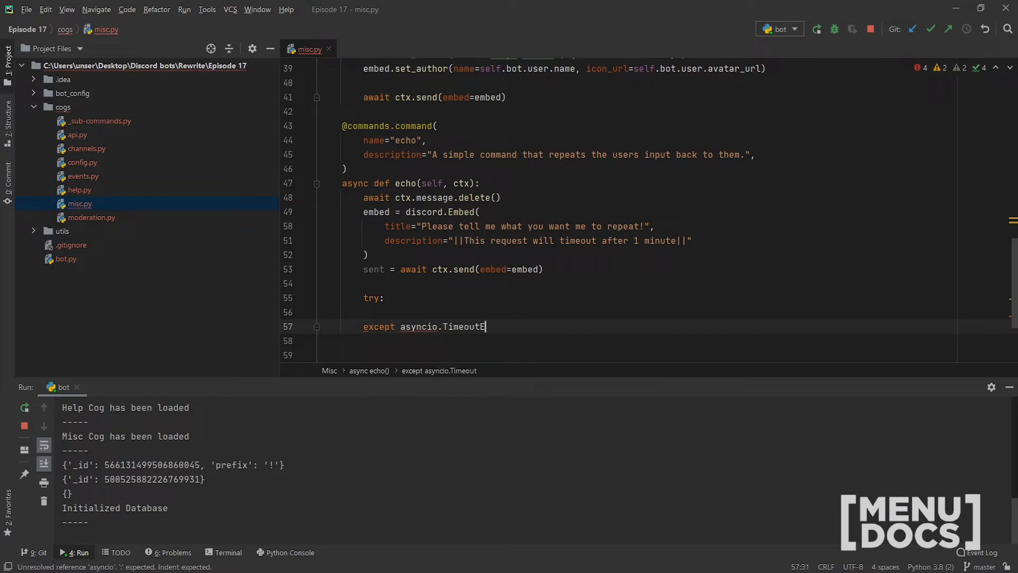
type("rror:")
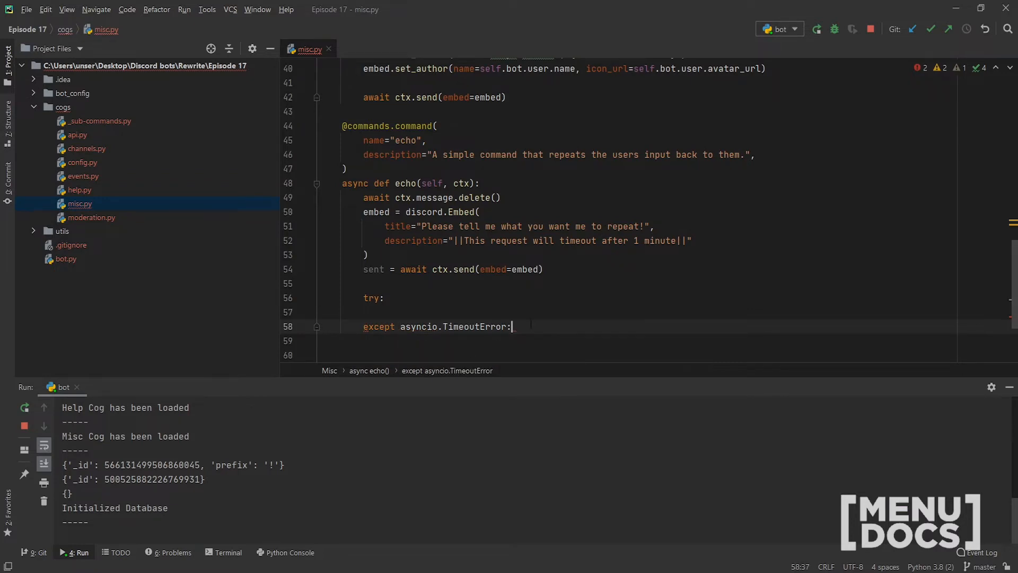
type("await")
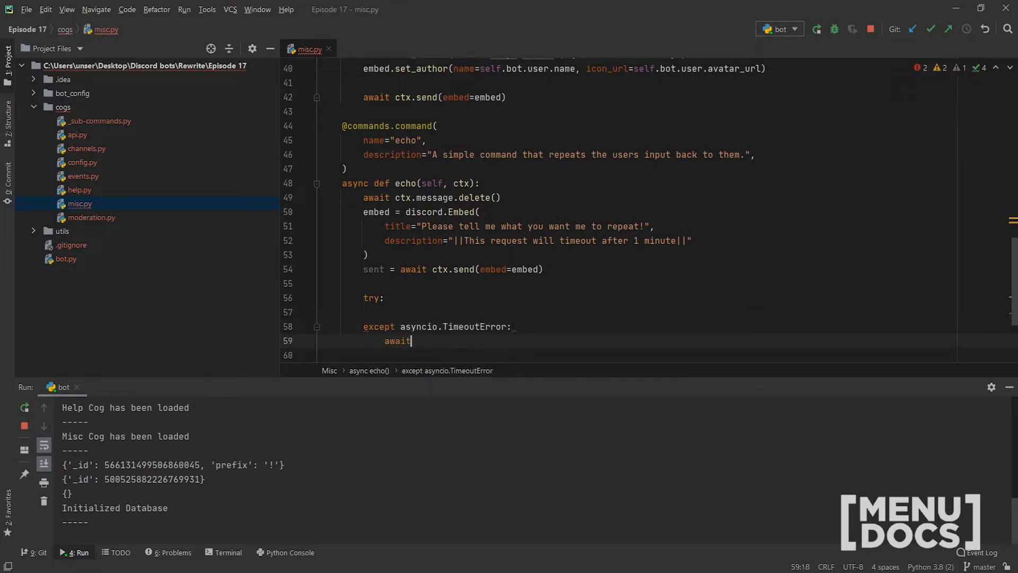
type("sent.")
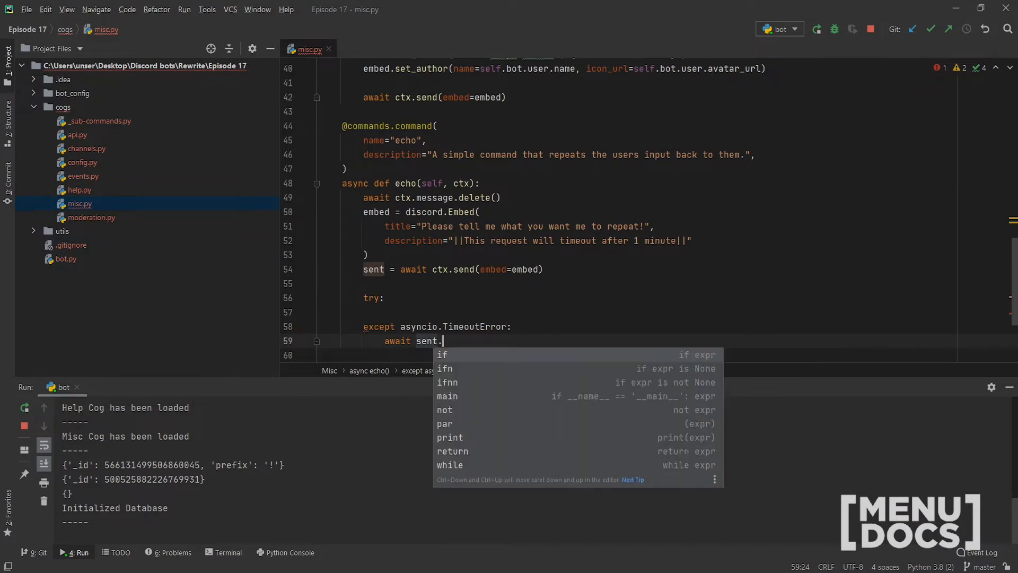
type("delete(")
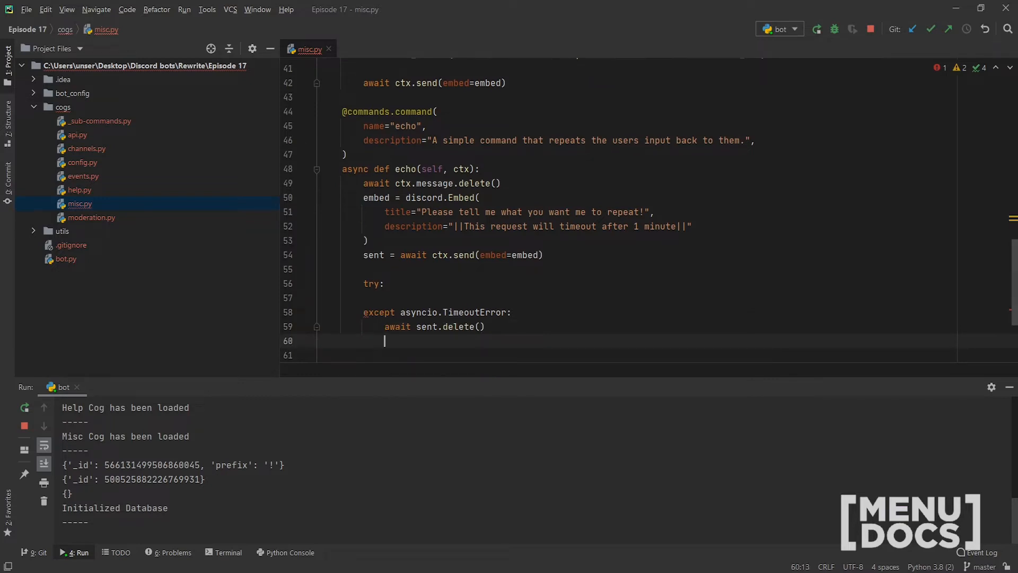
Send "Cancelling due to timeout." with delete_after=10 in the except block and return to the try body.
type("await ctx.s")
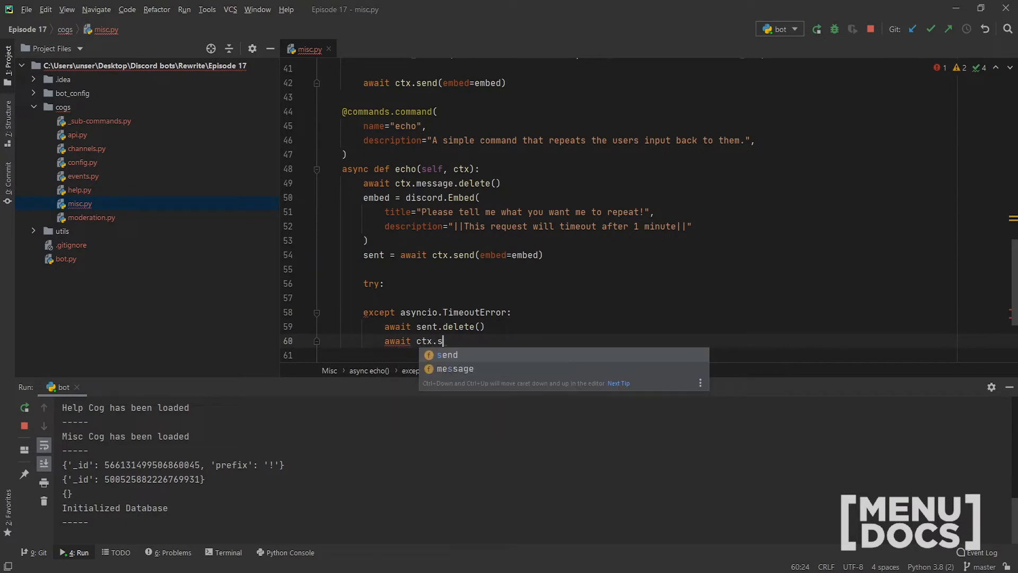
type("end(\"\")")
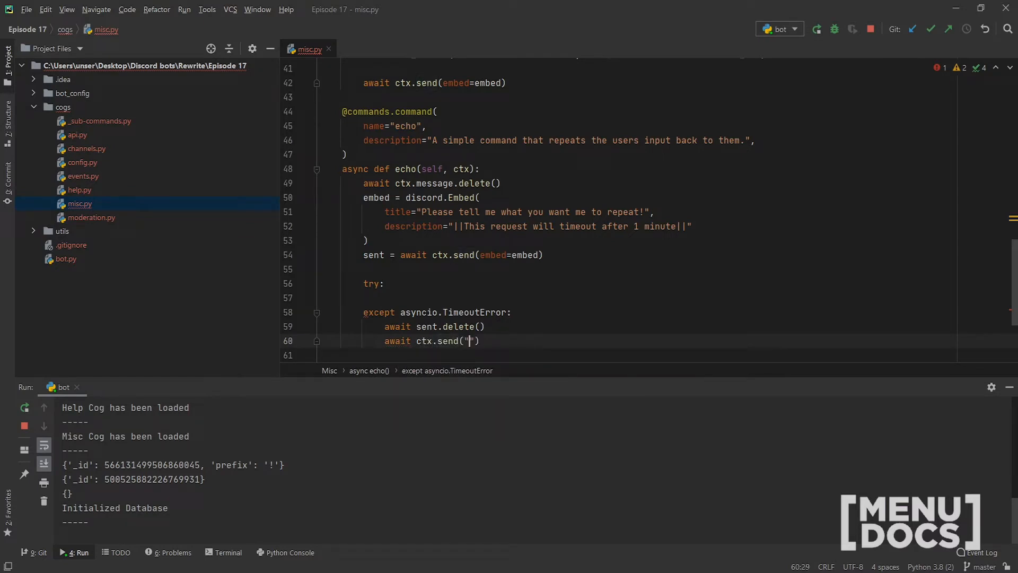
type("Cancelling due")
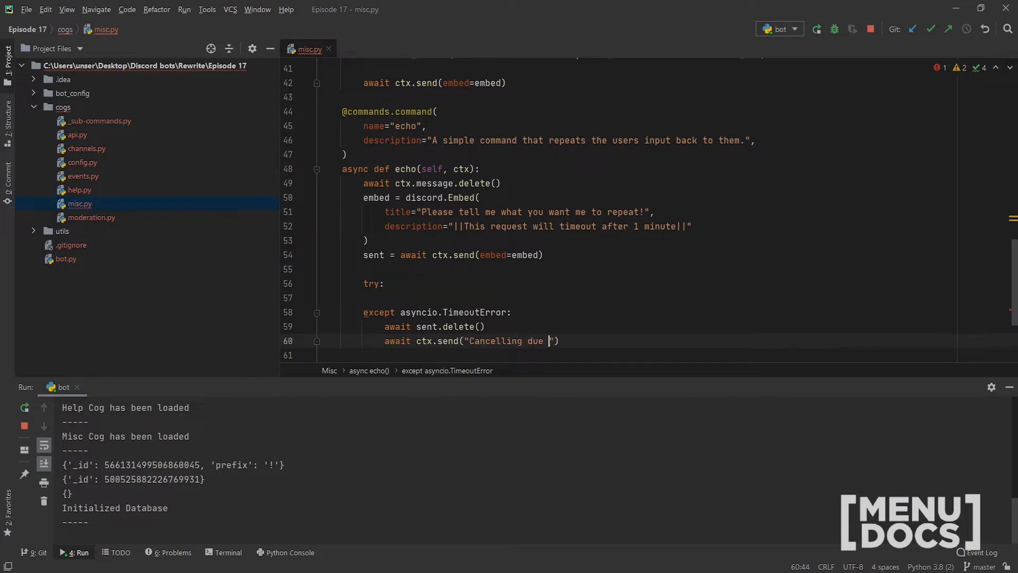
type("to timeout.")
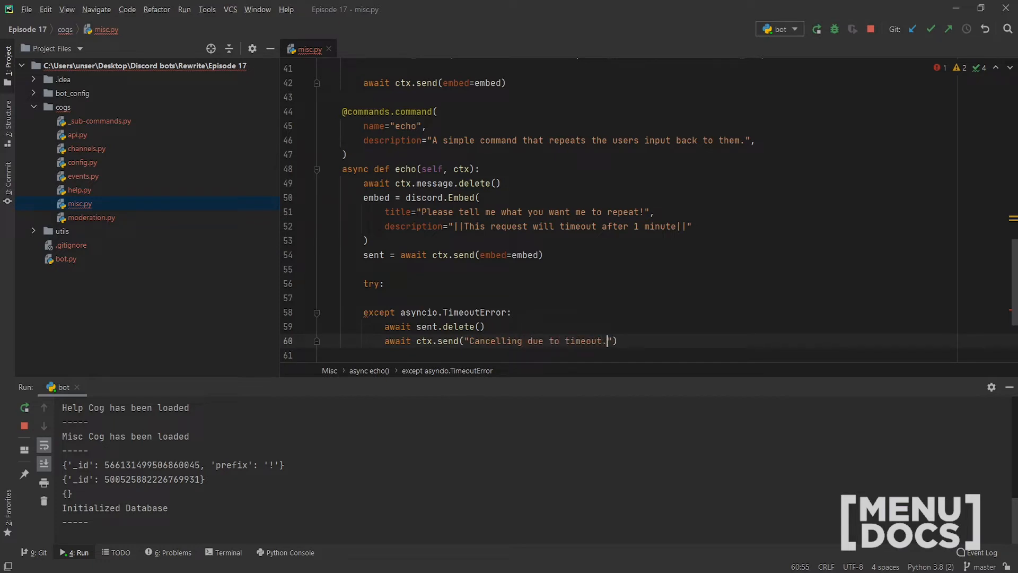
type(", delet")
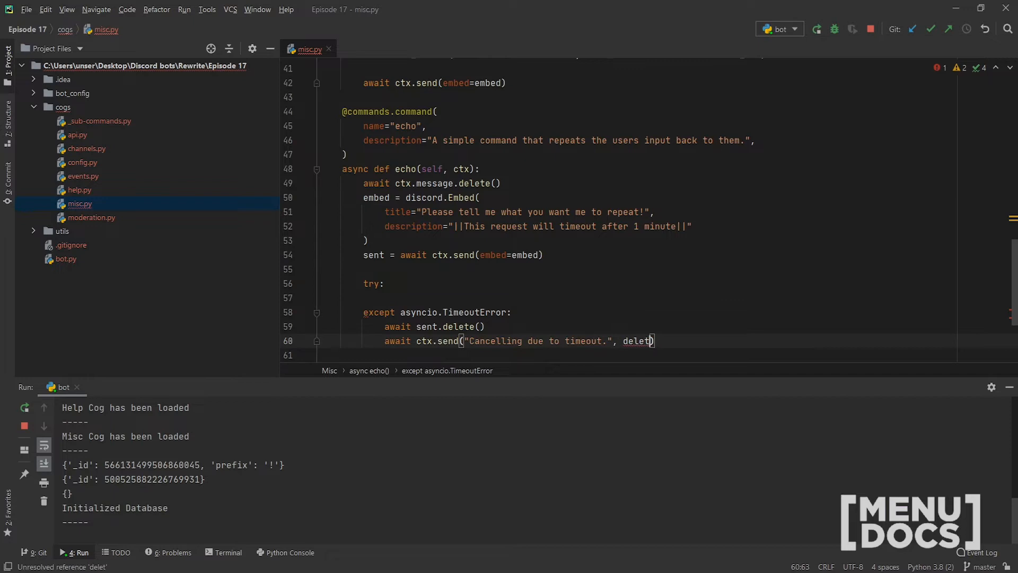
type("_after=10")
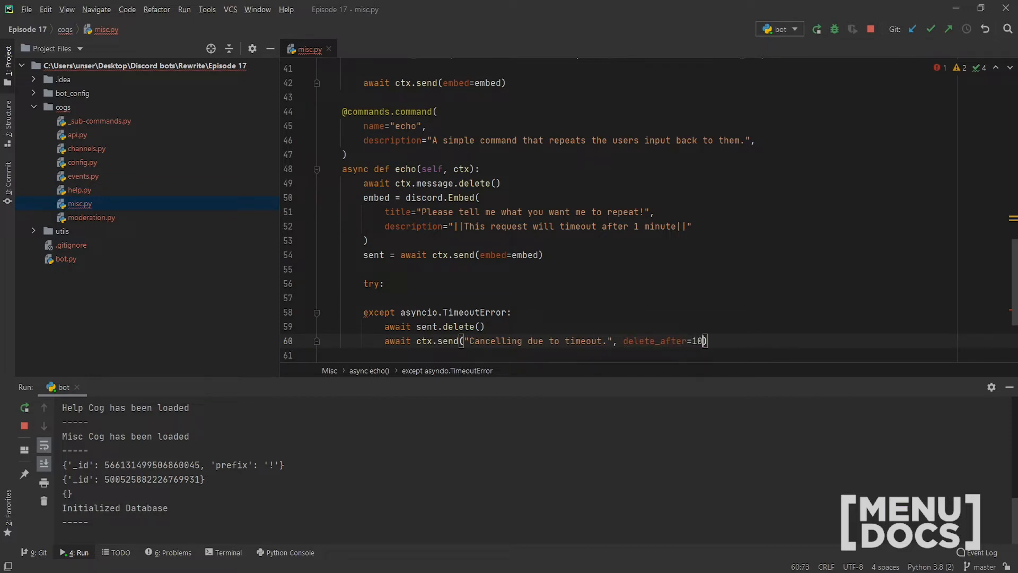
left_click(403, 297)
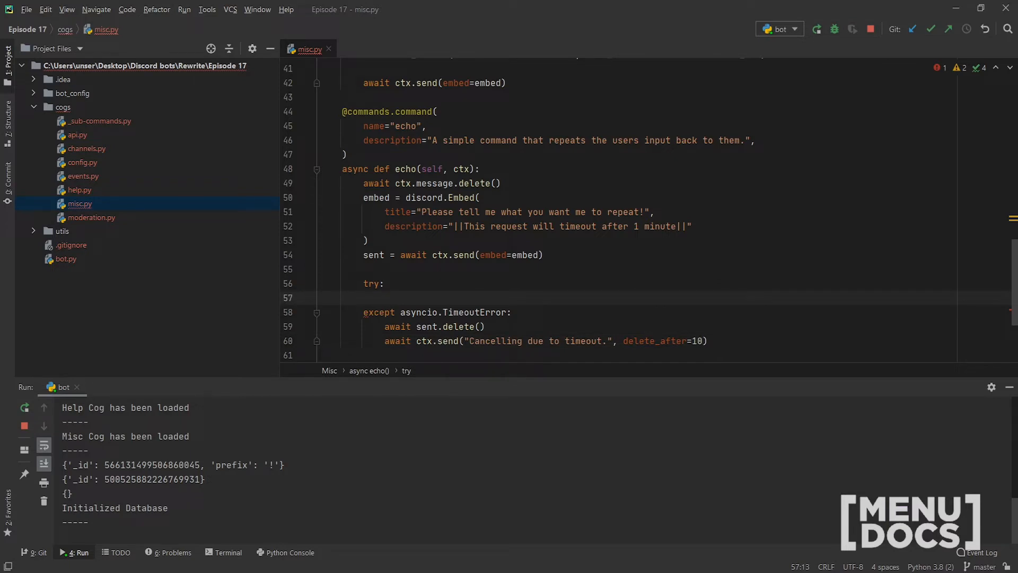
Begin the try block with msg = await self.bot.wait_for(.
type("msg =")
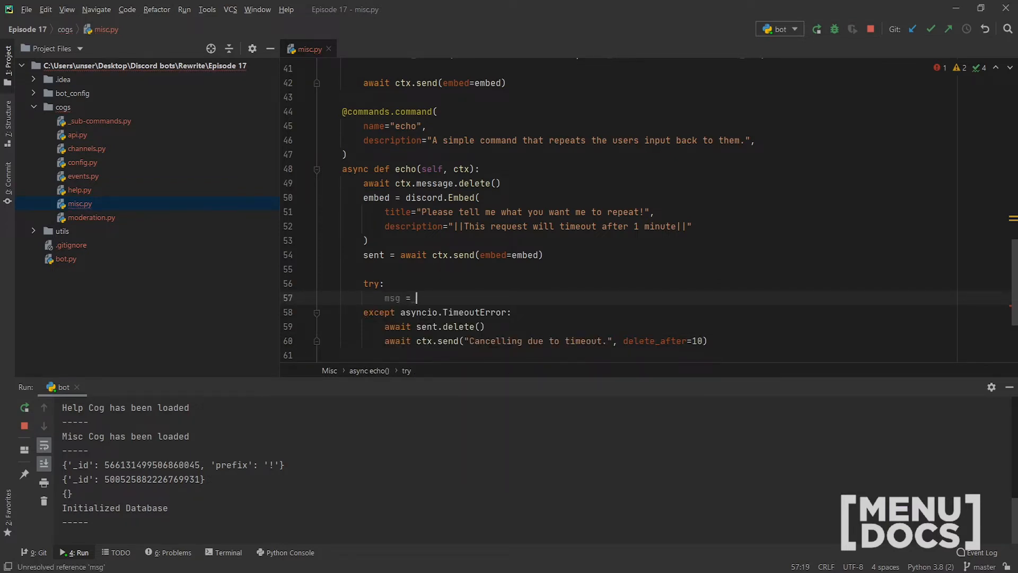
type("await")
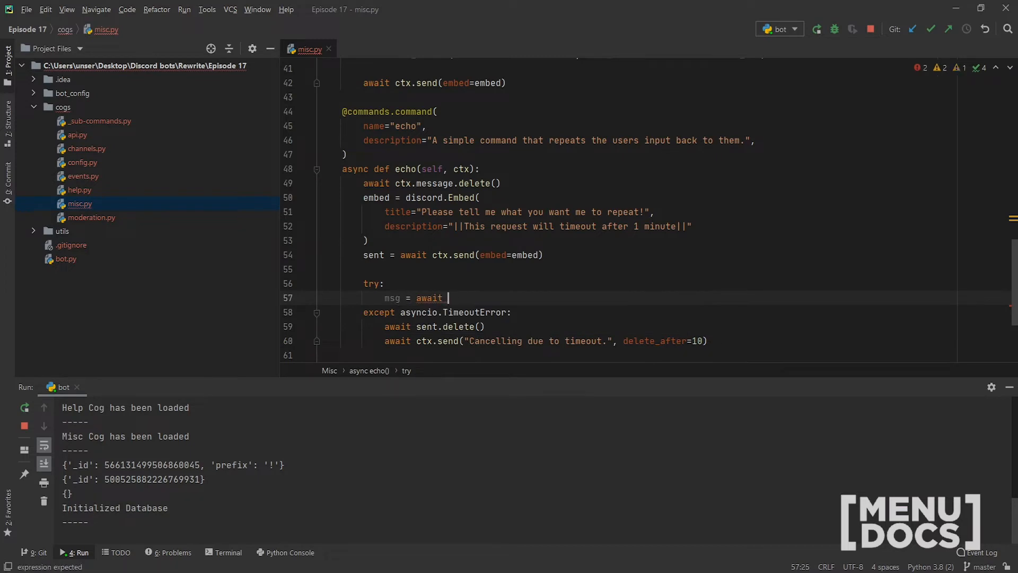
type("self.bot.wait")
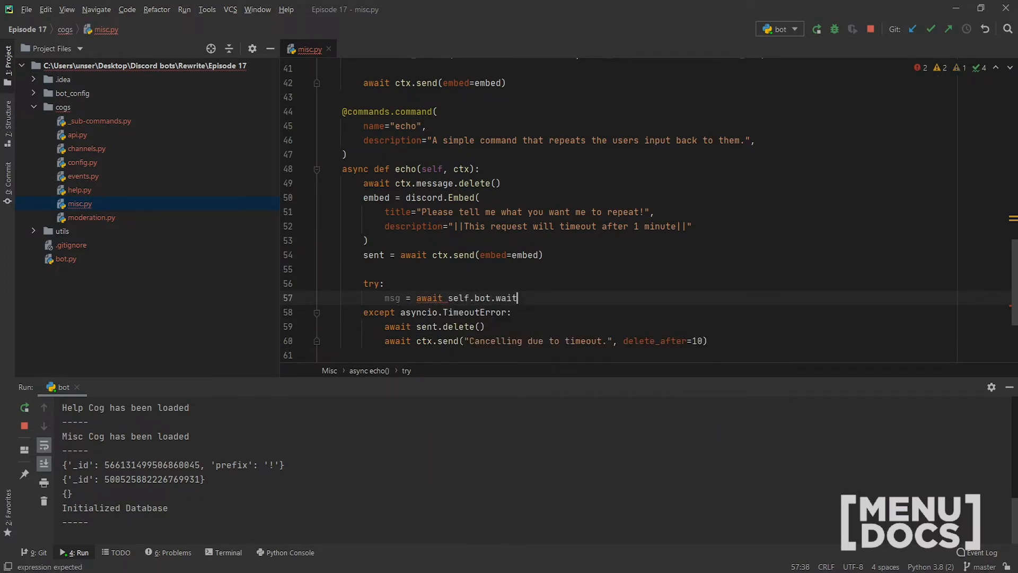
type("_for(")
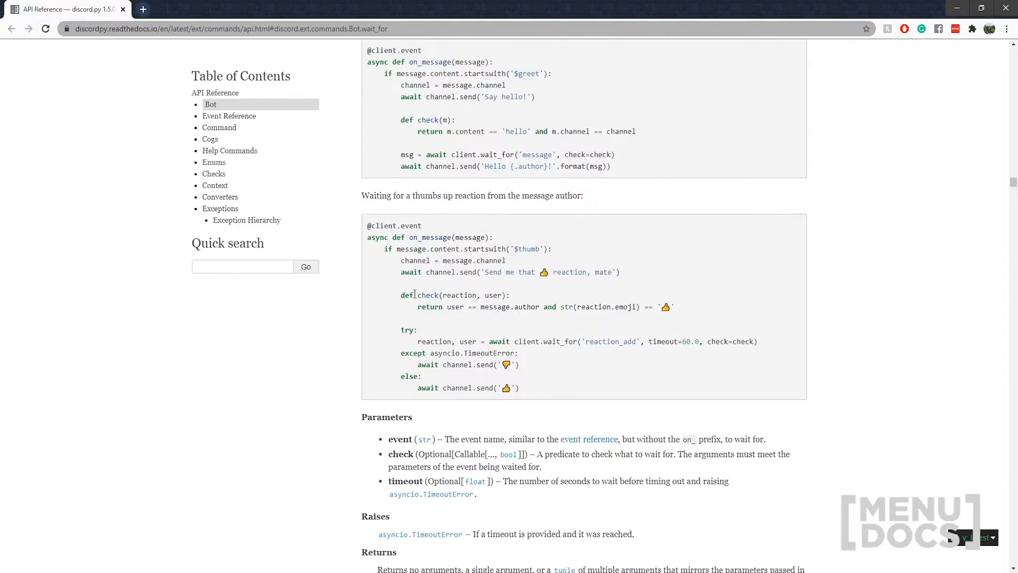
Scroll the Event Reference docs down to the discord.on_message event.
scroll("down", 3)
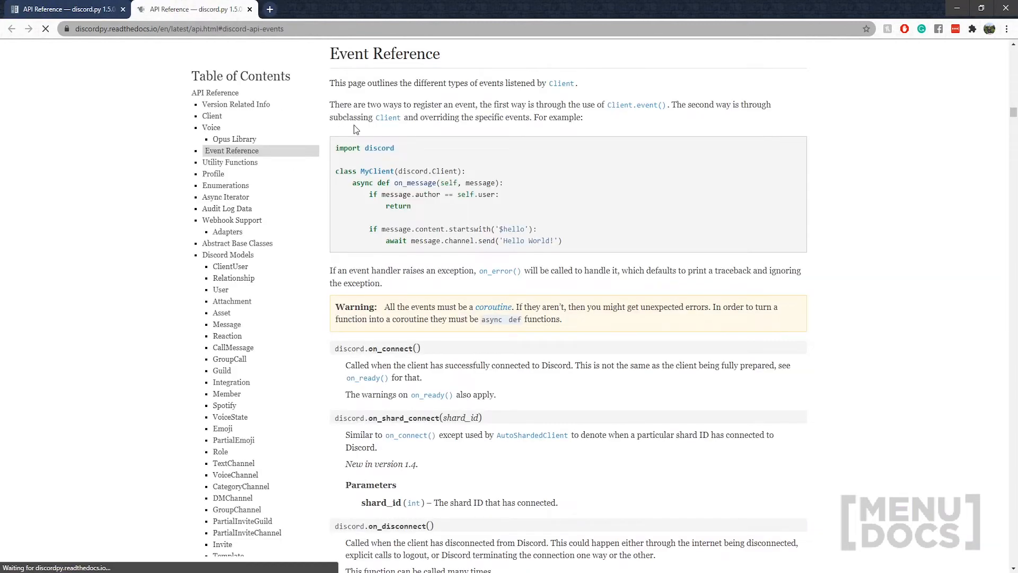
scroll("down", 3)
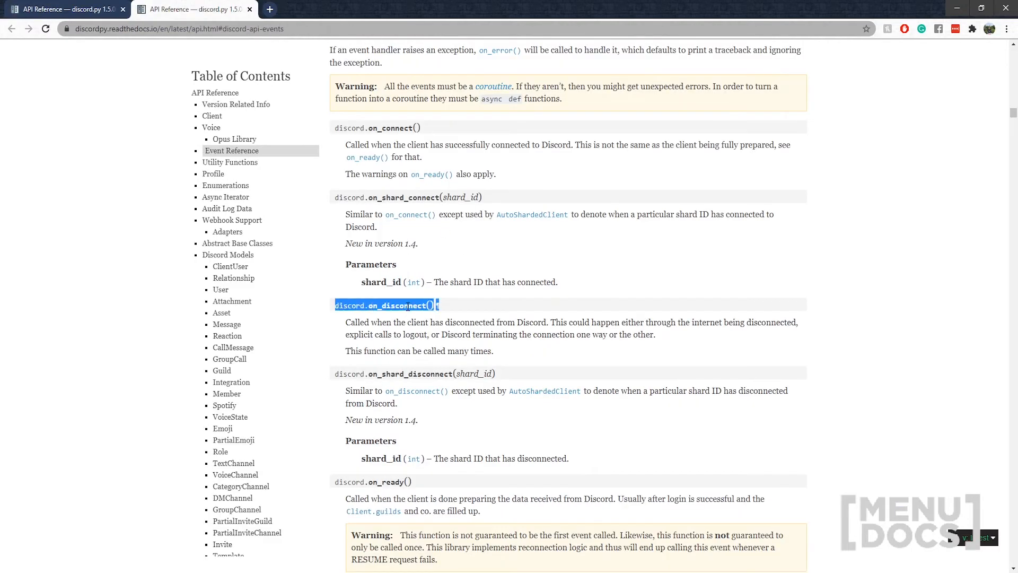
scroll("down", 3)
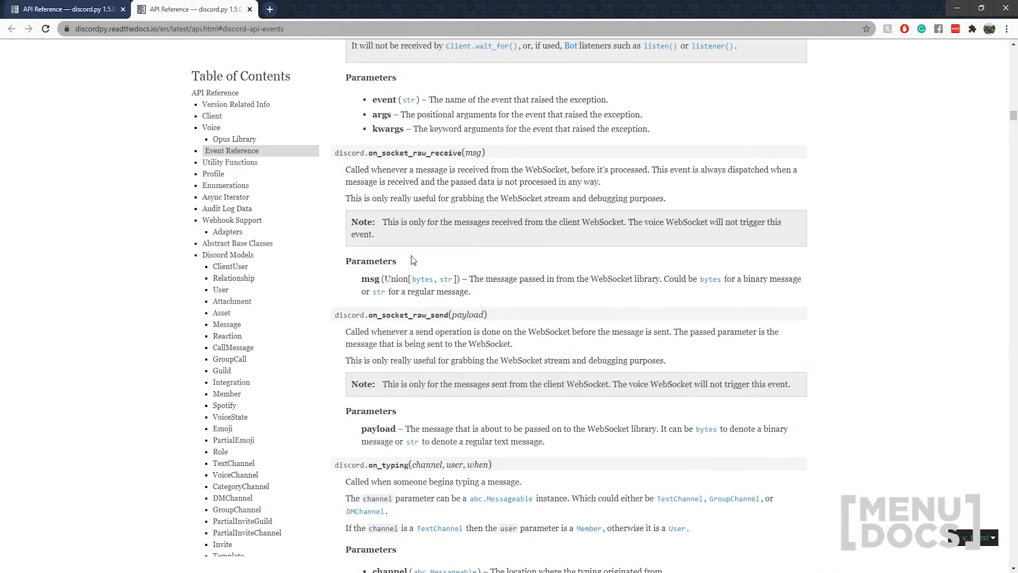
mouse_move(415, 314)
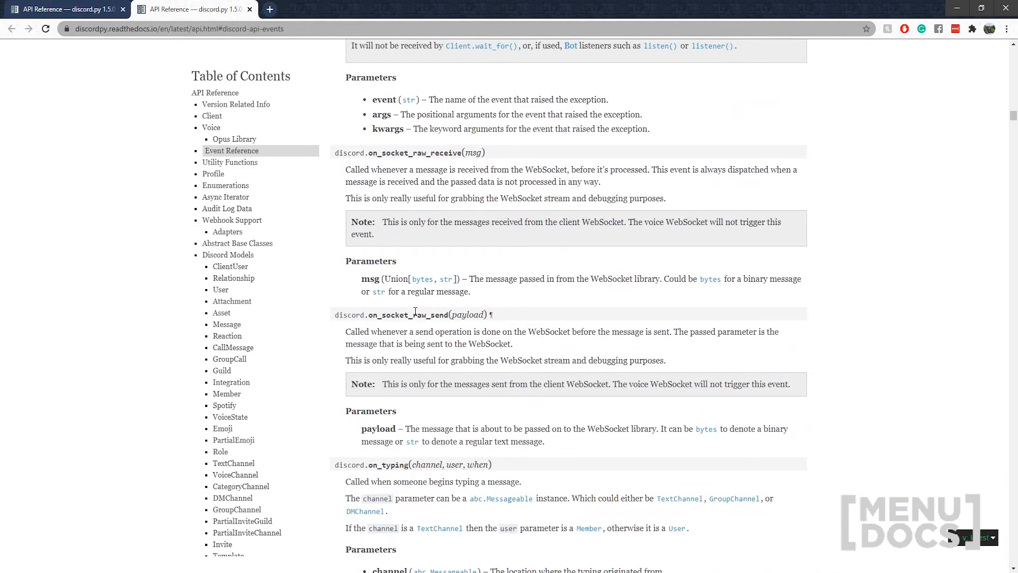
scroll("down", 3)
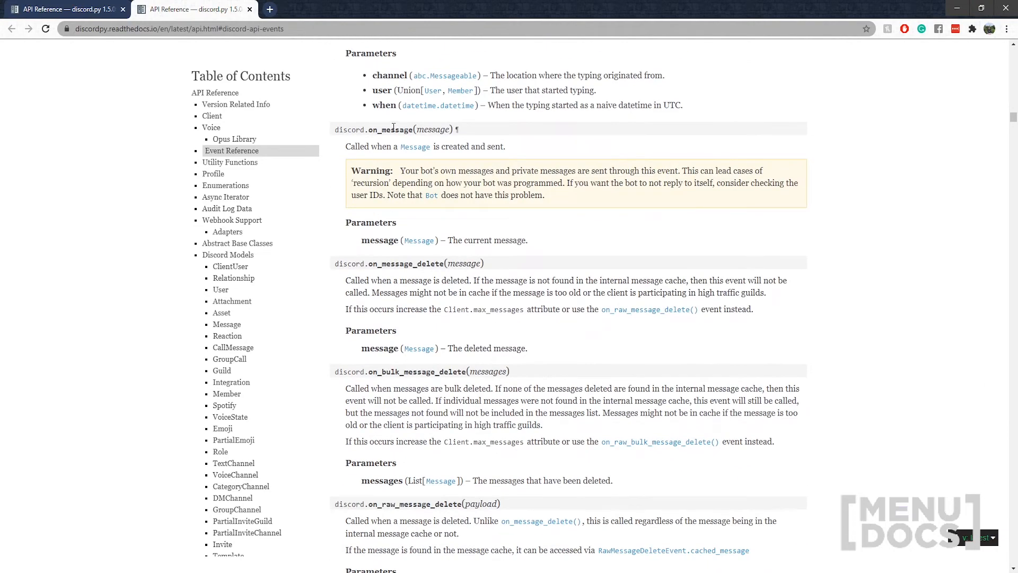
scroll("down", 3)
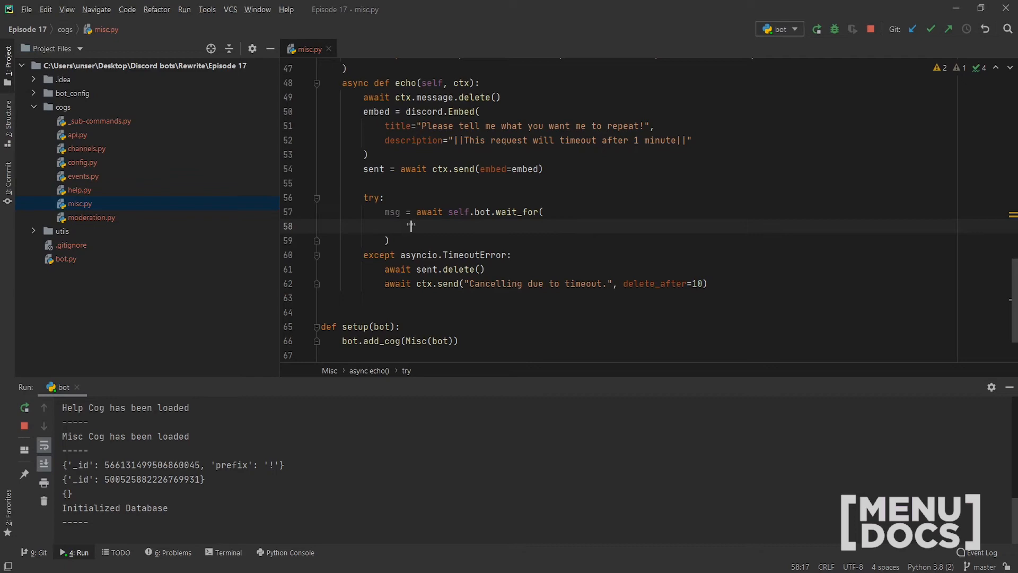
Pass "message" and timeout=60 to wait_for and start check=lambda message:.
type("mes")
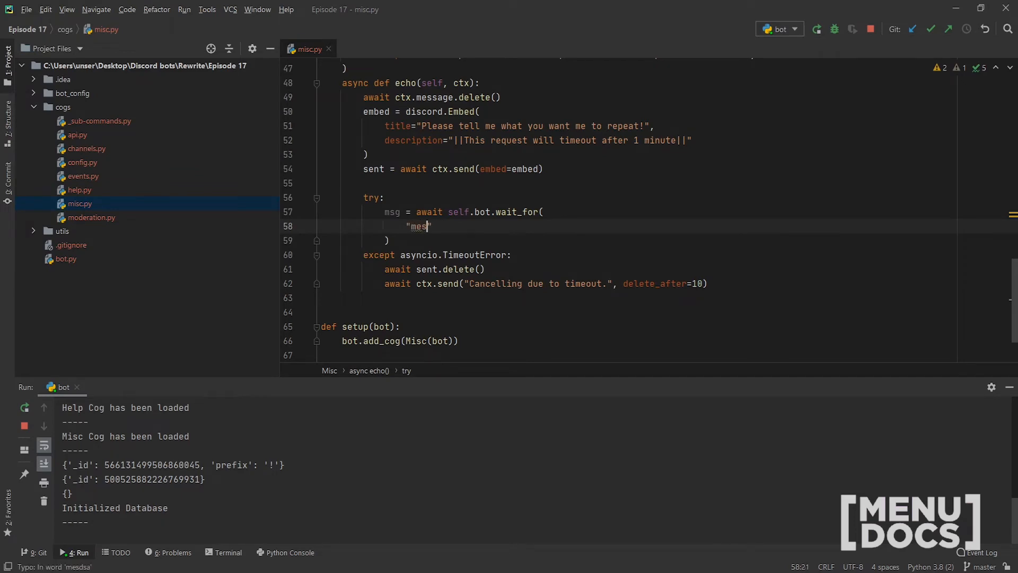
type("sage\"")
type("timeout")
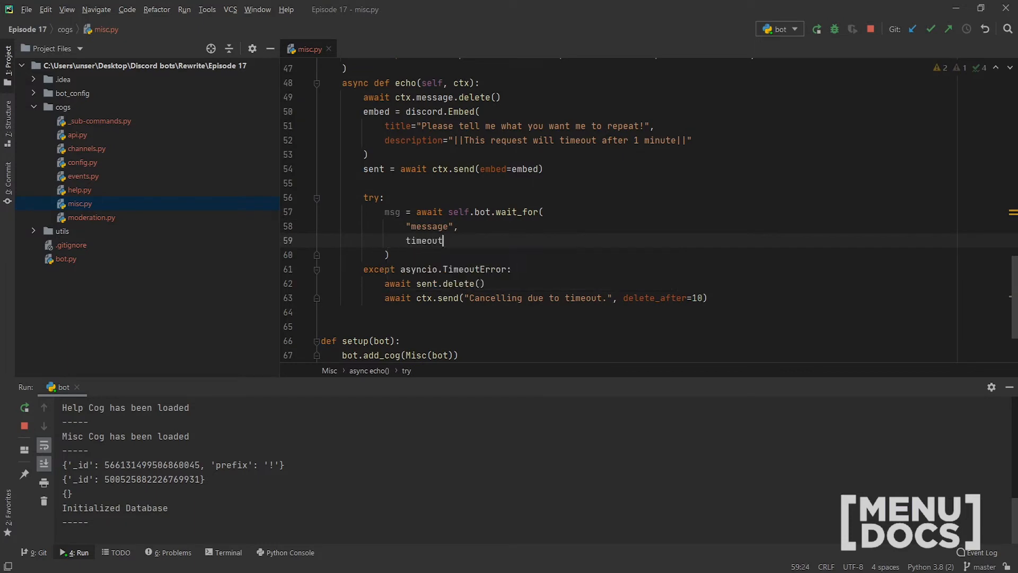
type("=60")
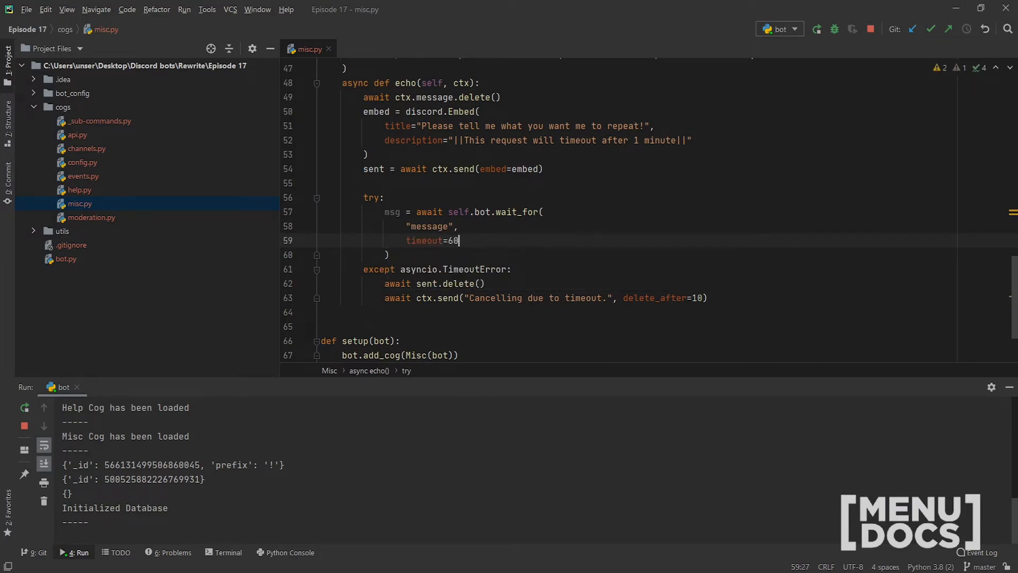
type("c")
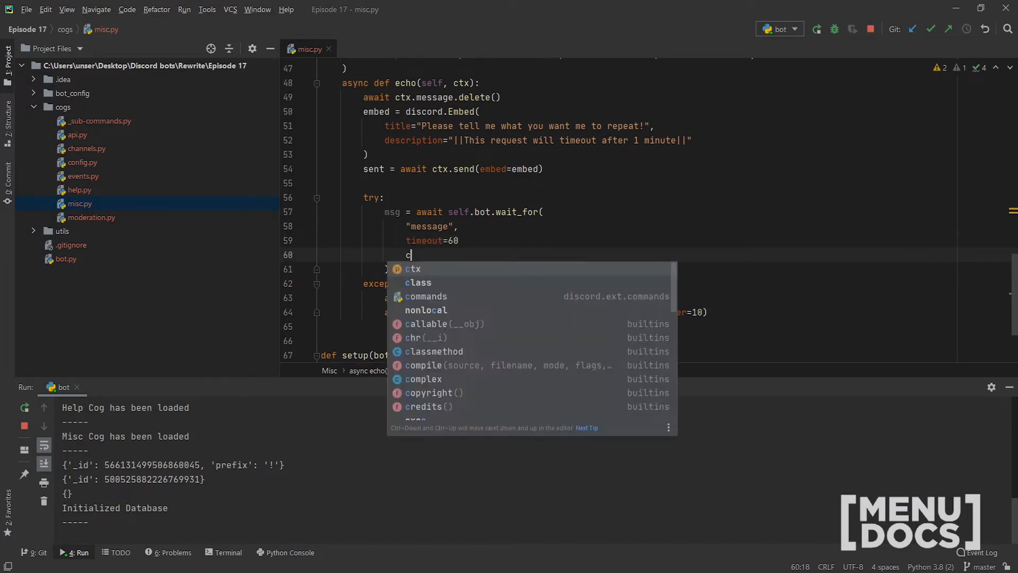
type("heck=")
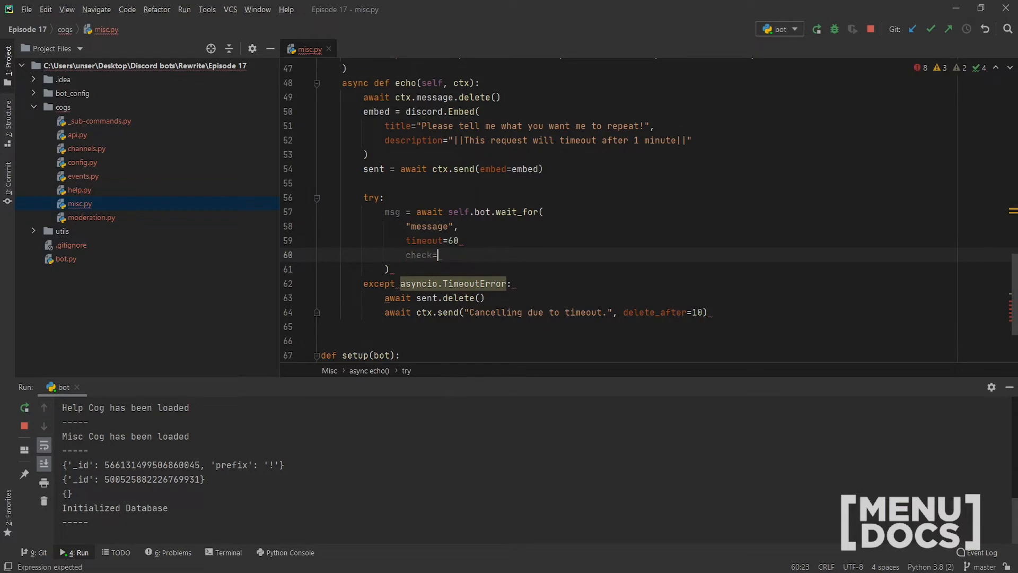
type("lambda me")
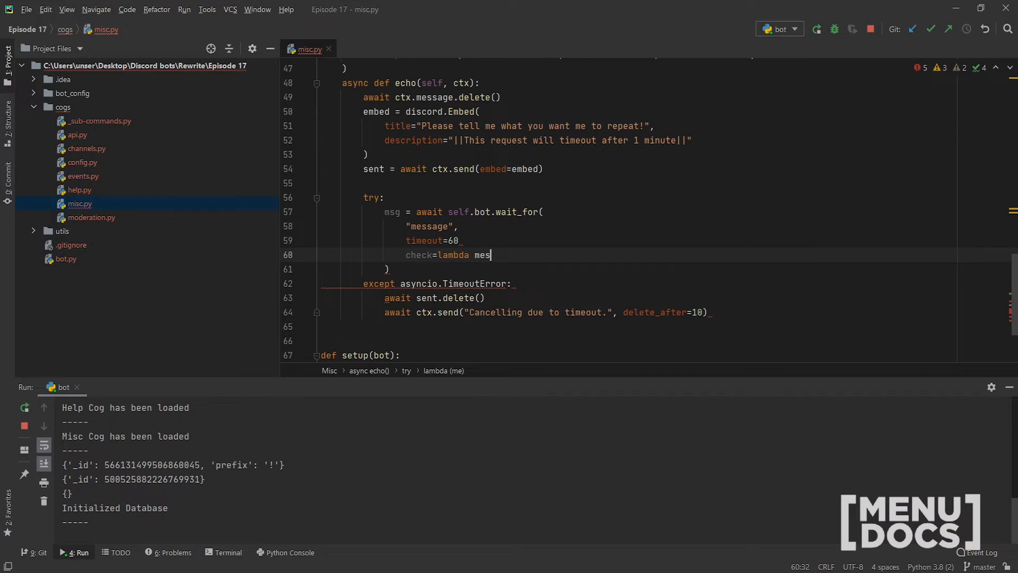
type("sage:")
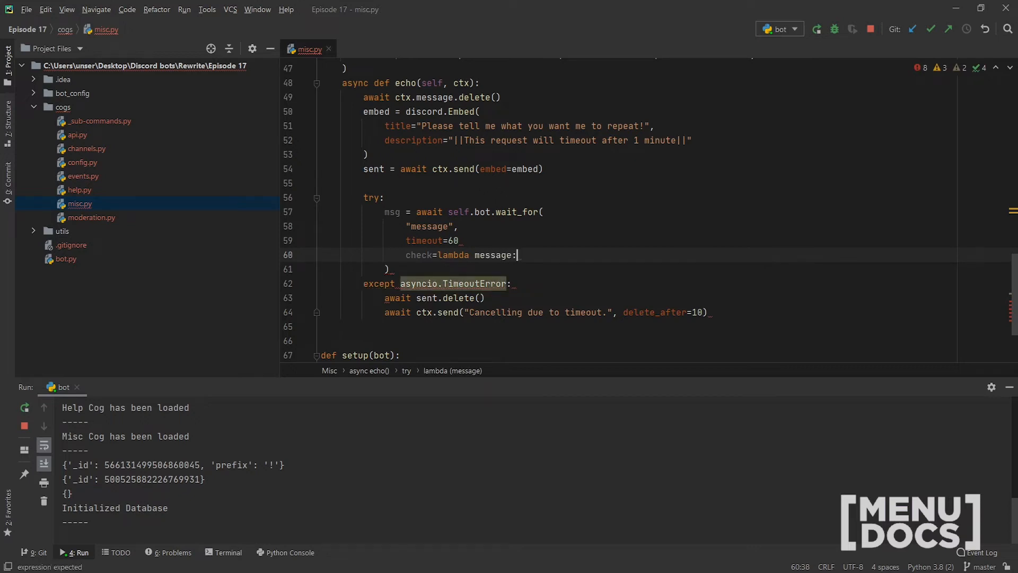
Complete the check as message.author == ctx.author and message.channel == ctx.channel with a line continuation.
type("message")
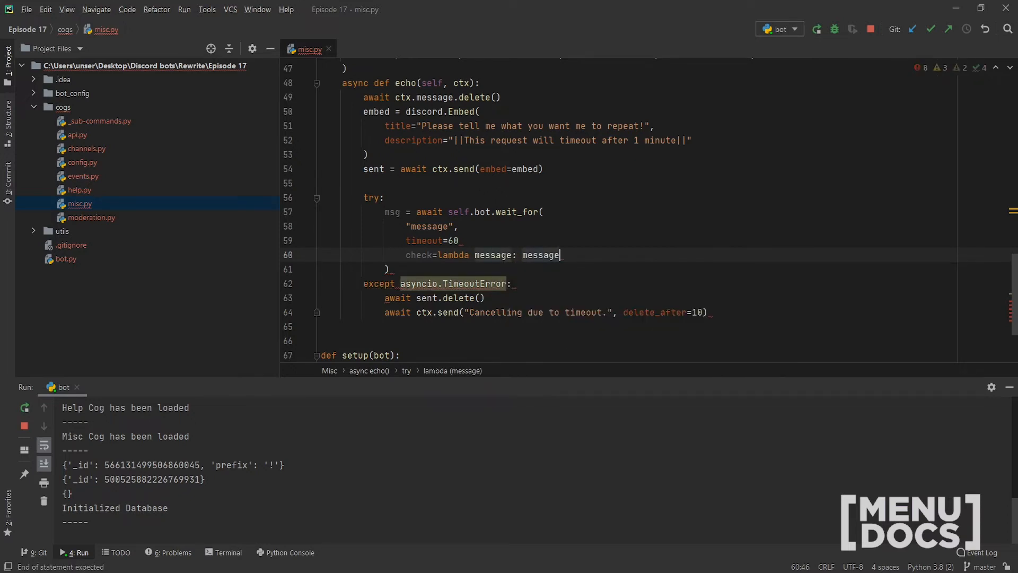
type(".author =")
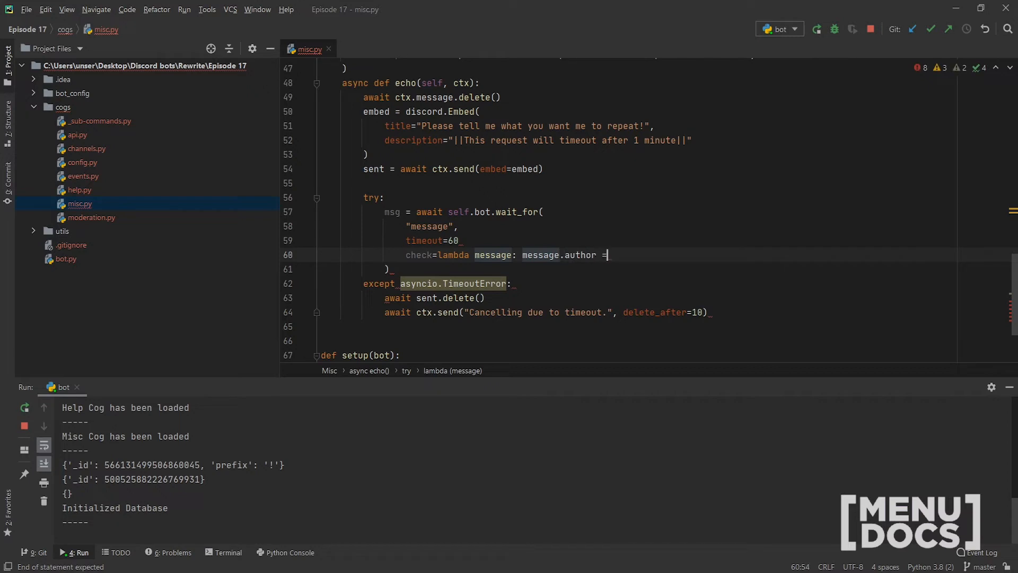
type("= ctx")
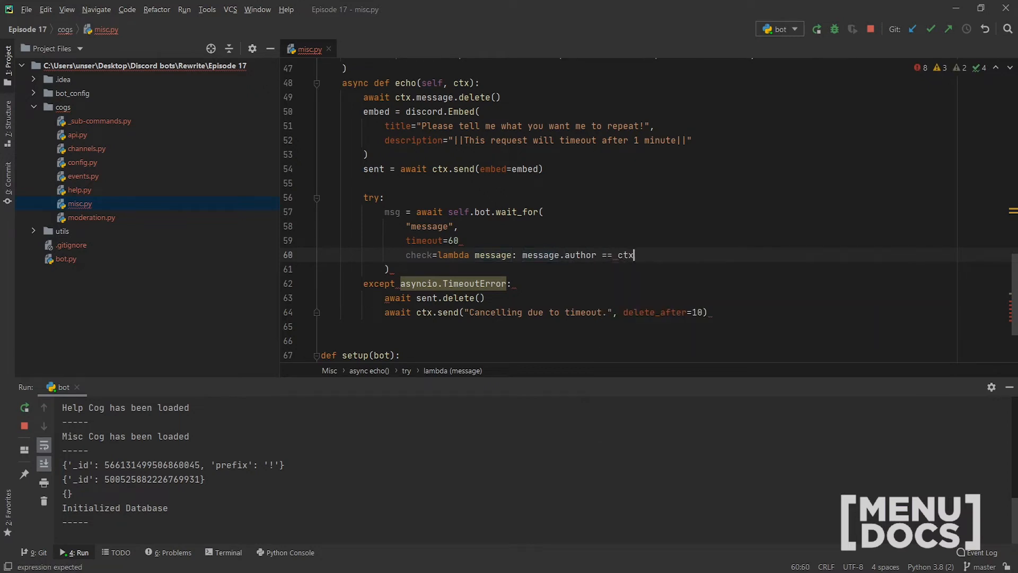
type("auut")
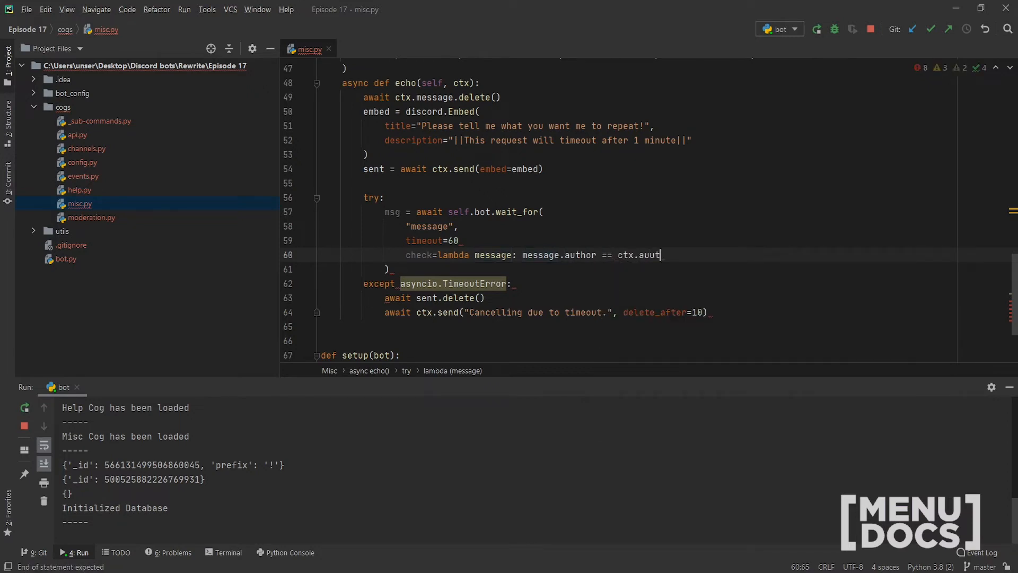
type("an")
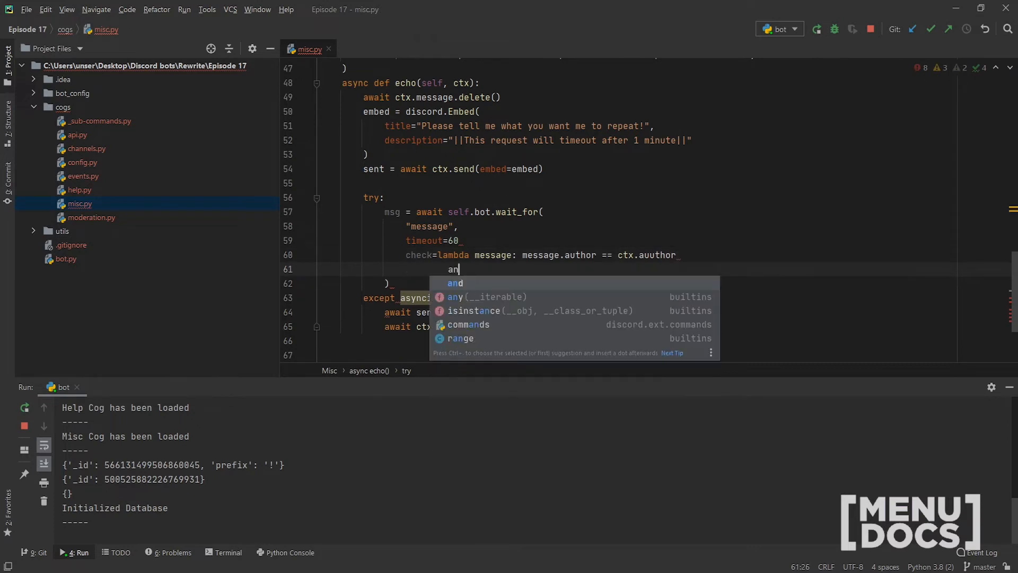
type("d")
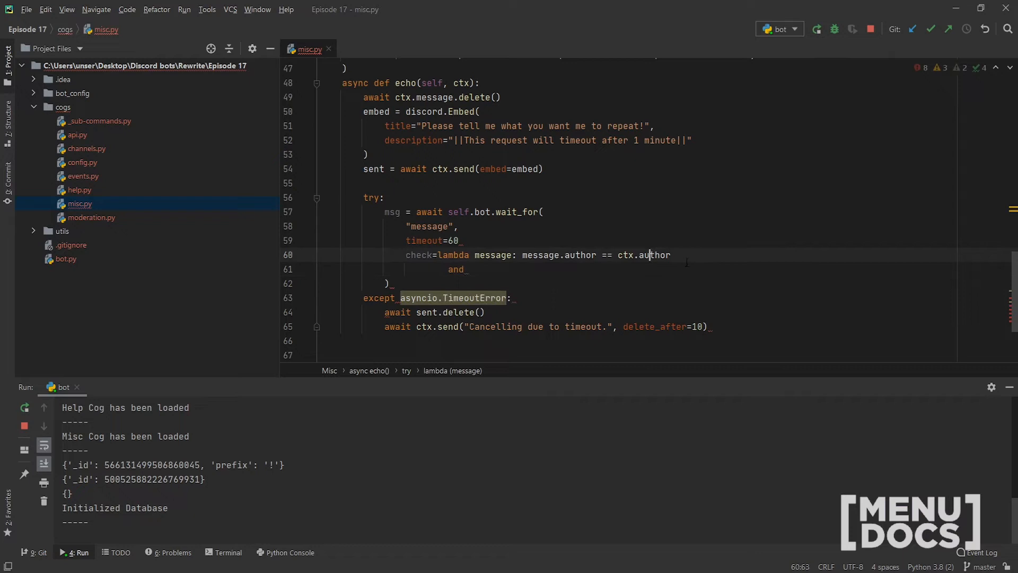
type("\\")
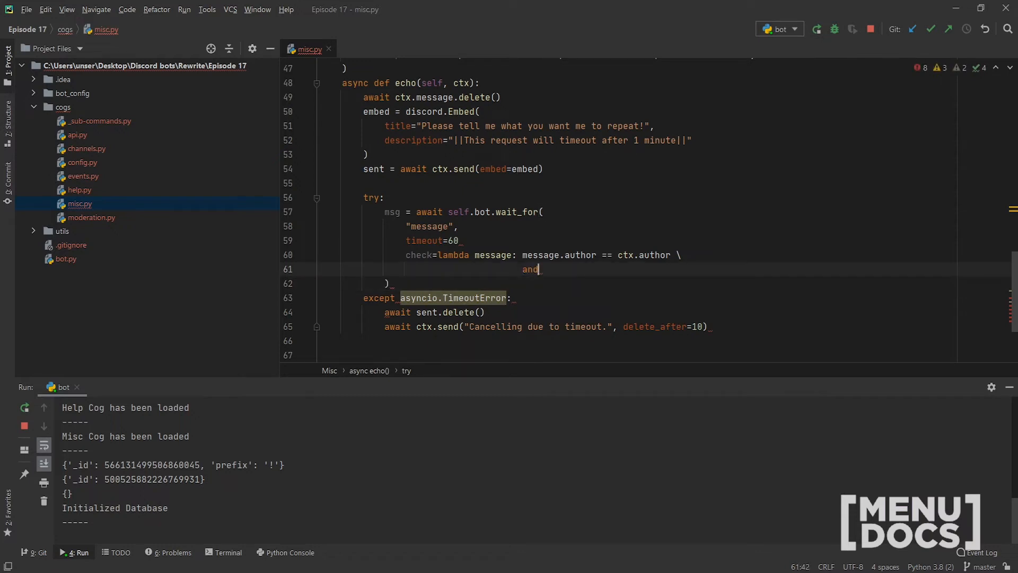
type("mes")
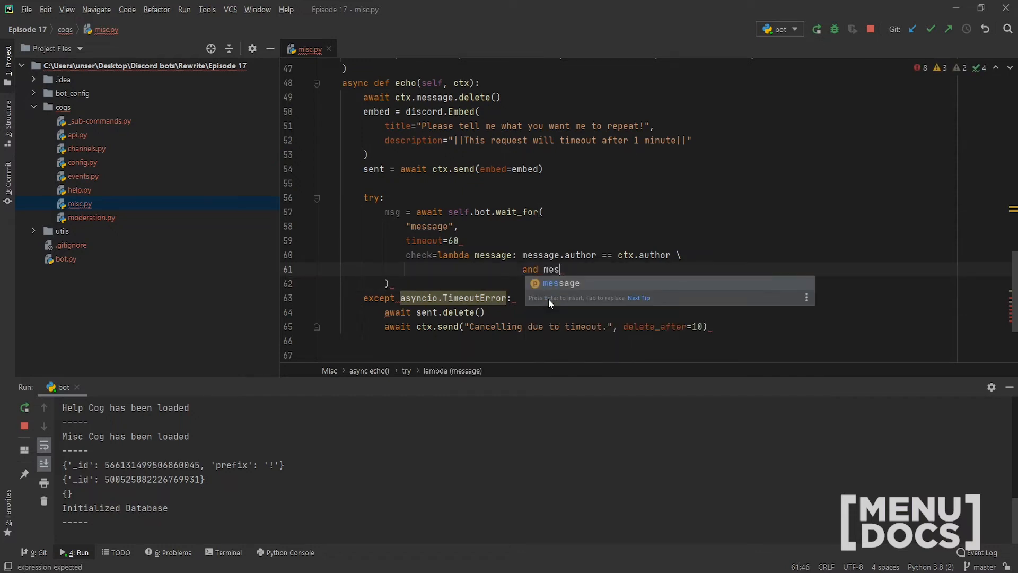
type("sage.channel == ctx.ch")
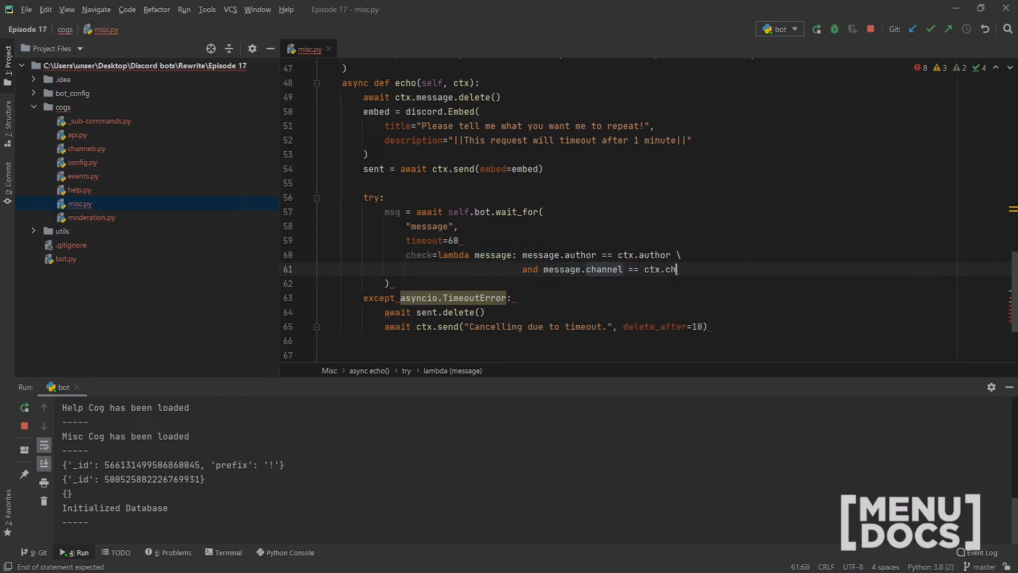
type("annel")
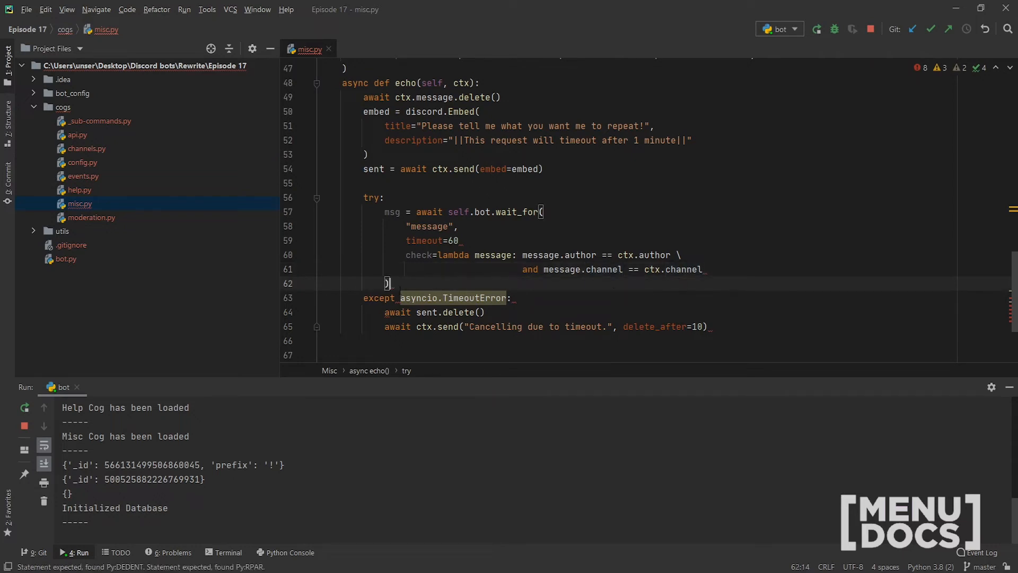
type(",")
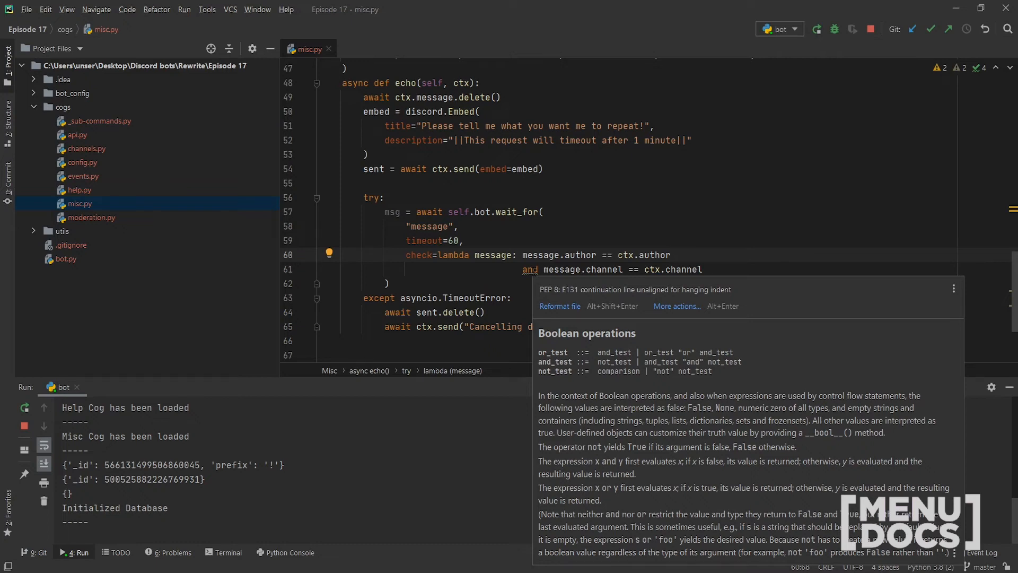
Dismiss the PEP 8 hint popup and finish tidying the wait_for call so no errors remain.
left_click(523, 269)
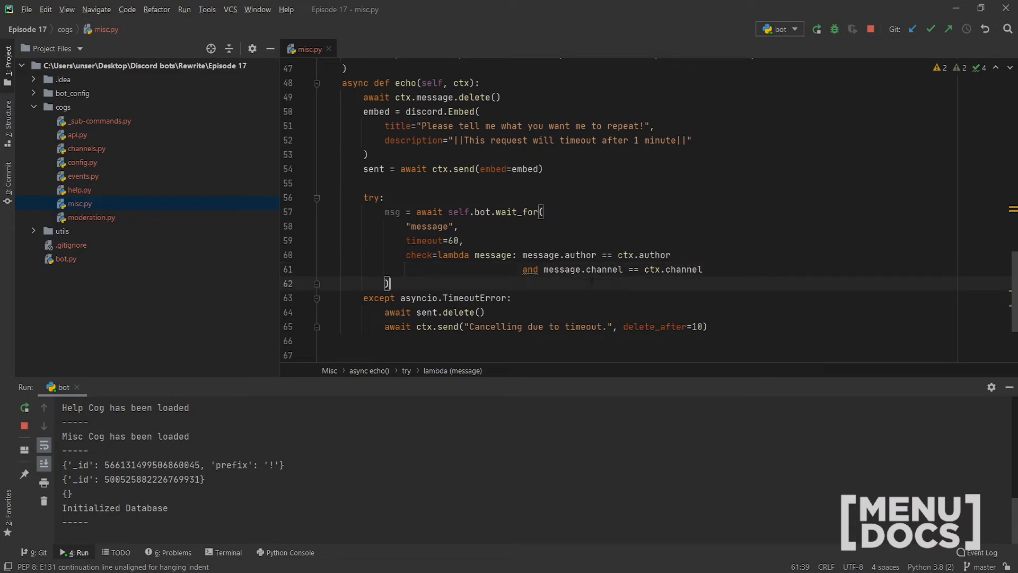
key("enter")
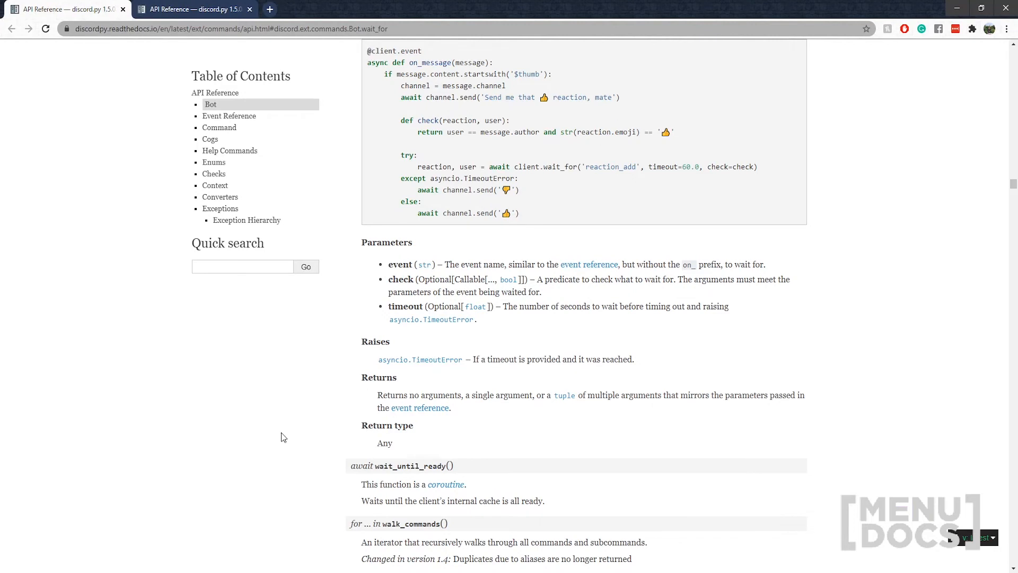
Review wait_for's Parameters, Raises and Returns in the discord.py API reference.
double_click(384, 443)
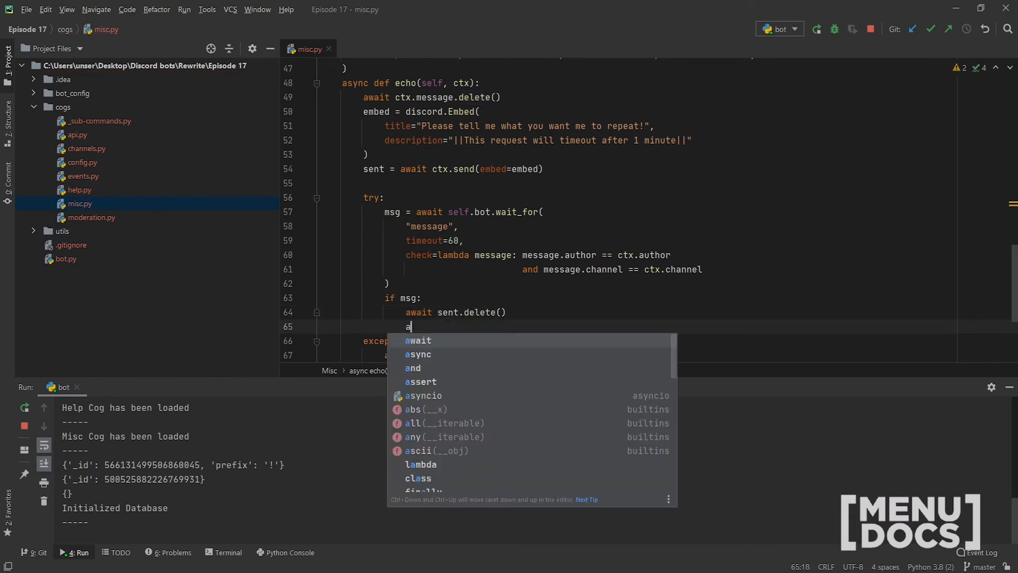
Add await msg.delete() and await ctx.send(msg.content) inside the if msg: block.
type("wait msg.de")
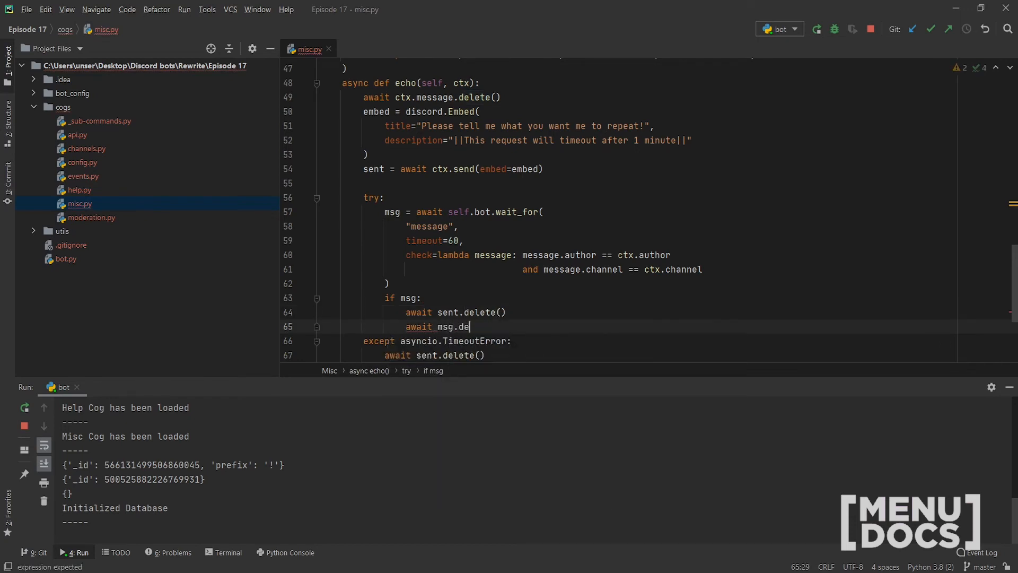
type("lete()")
type("await ct")
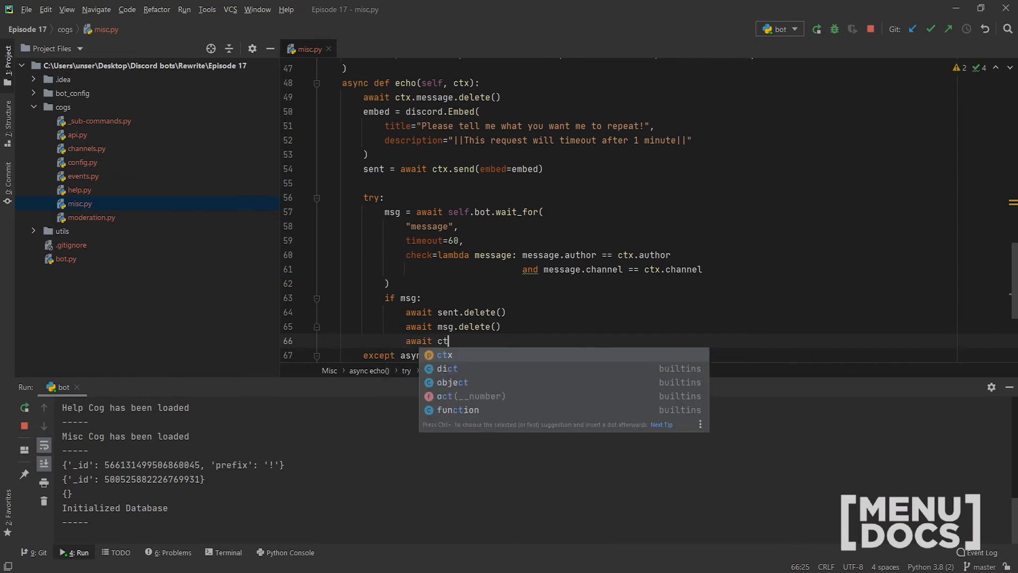
type("x.send(msg.")
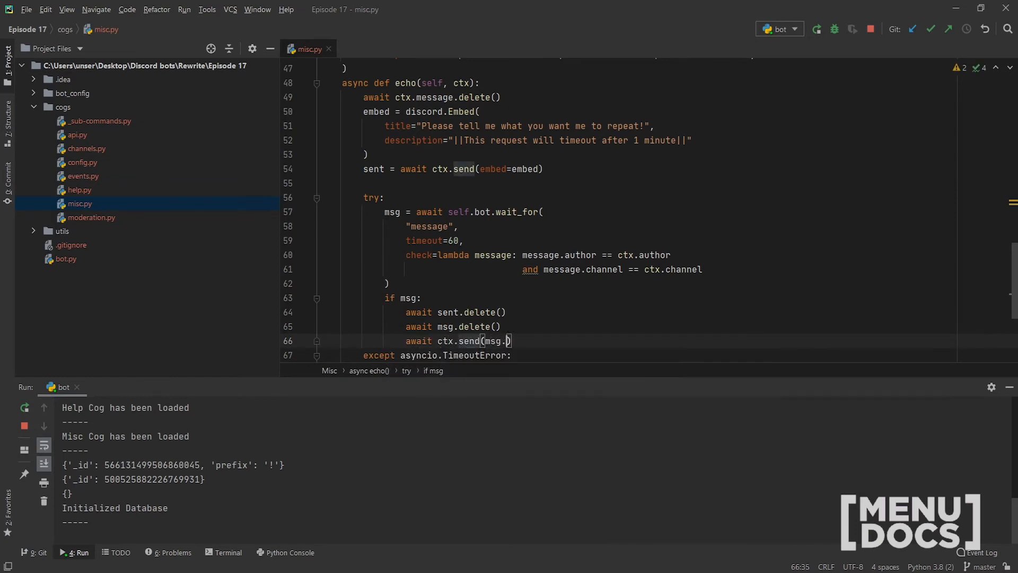
type("content")
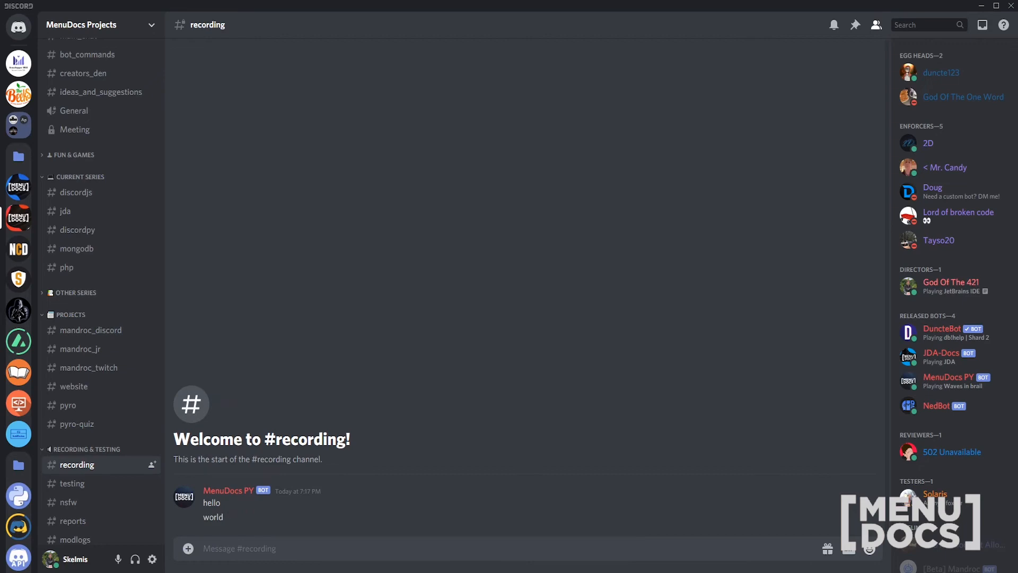
Reduce the wait_for timeout to 10 and restart the bot with the updated code.
left_click(260, 548)
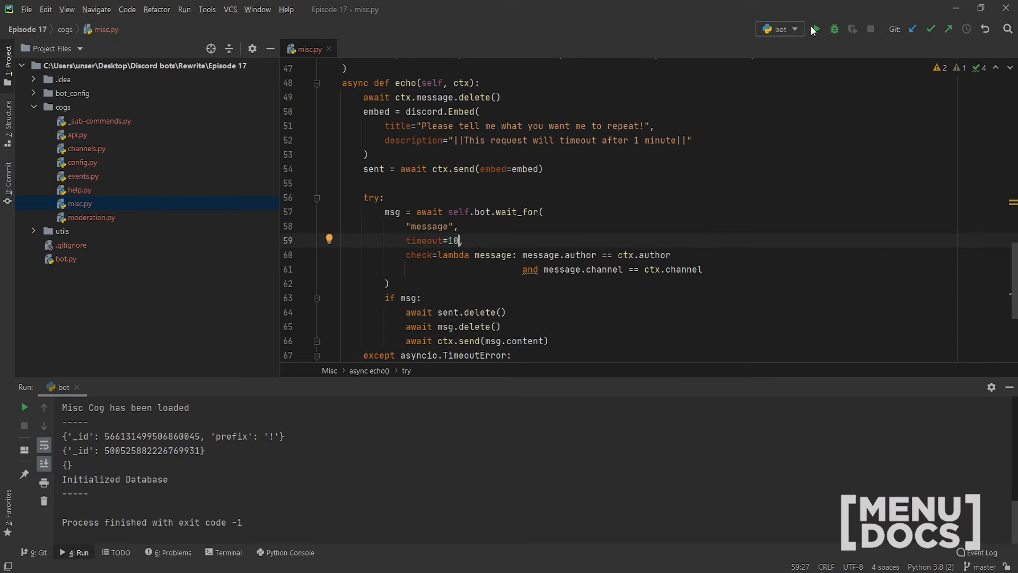
left_click(814, 28)
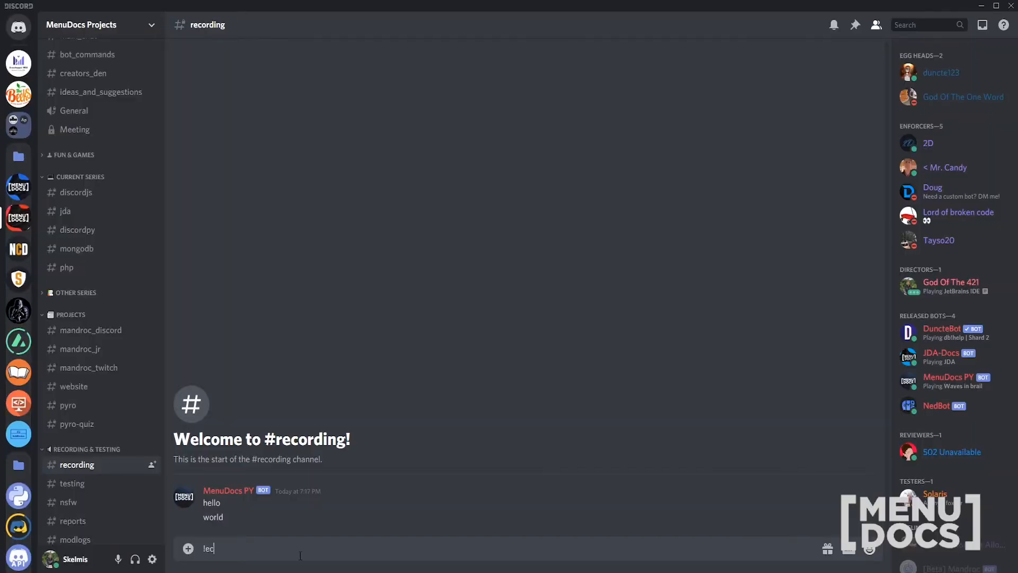
Send the echo command in #recording and wait for 'Cancelling due to timeout.' to appear.
key("Enter")
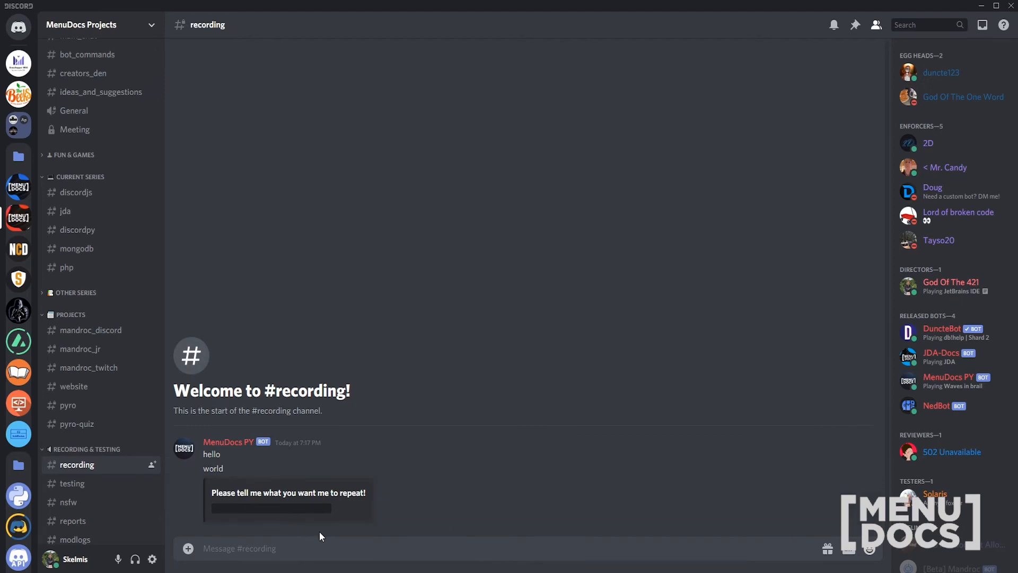
mouse_move(349, 515)
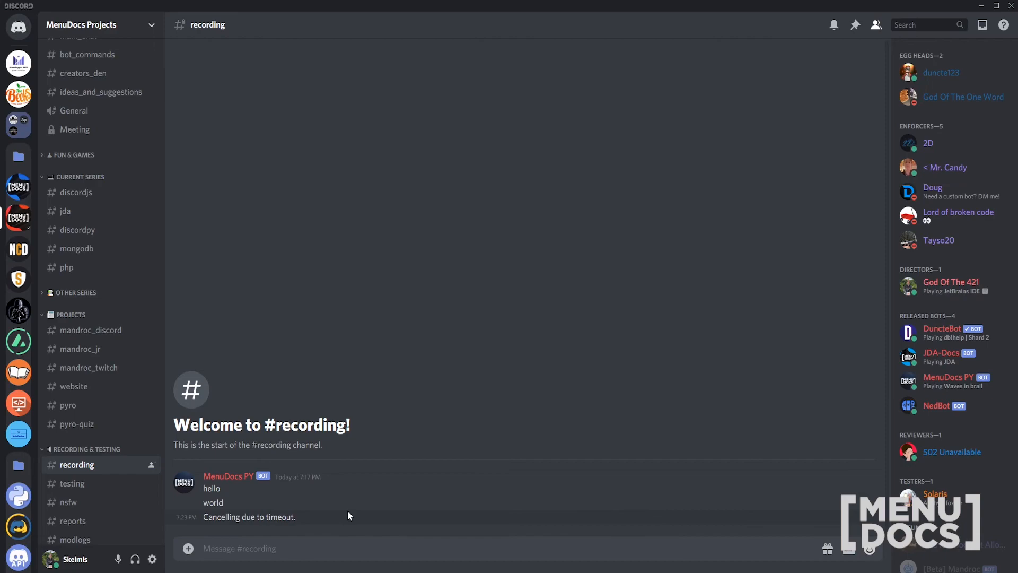
left_click(192, 10)
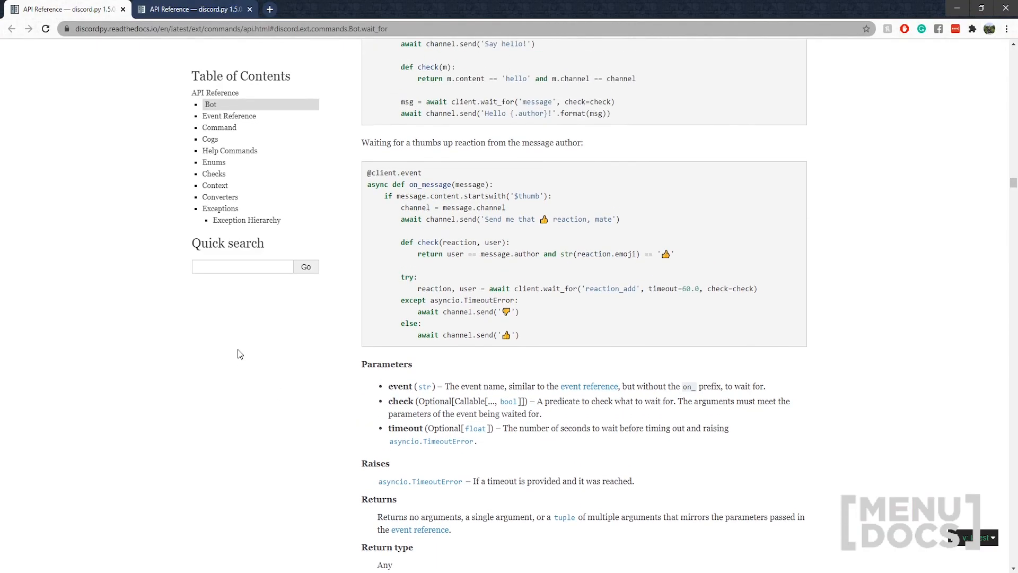
Scroll to the 'Waiting for a user reply' example and highlight check in def check(m).
scroll("up", 3)
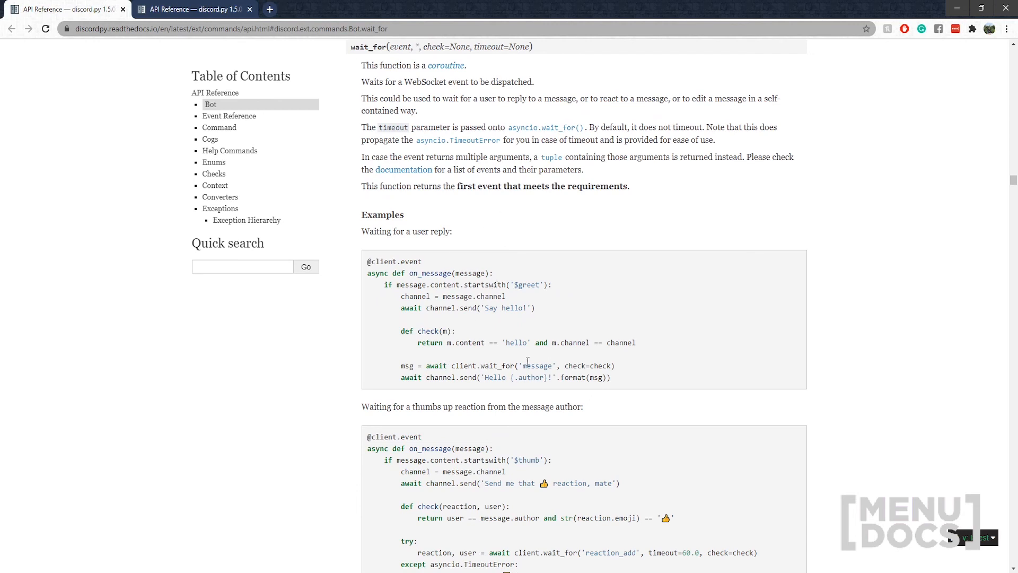
double_click(428, 331)
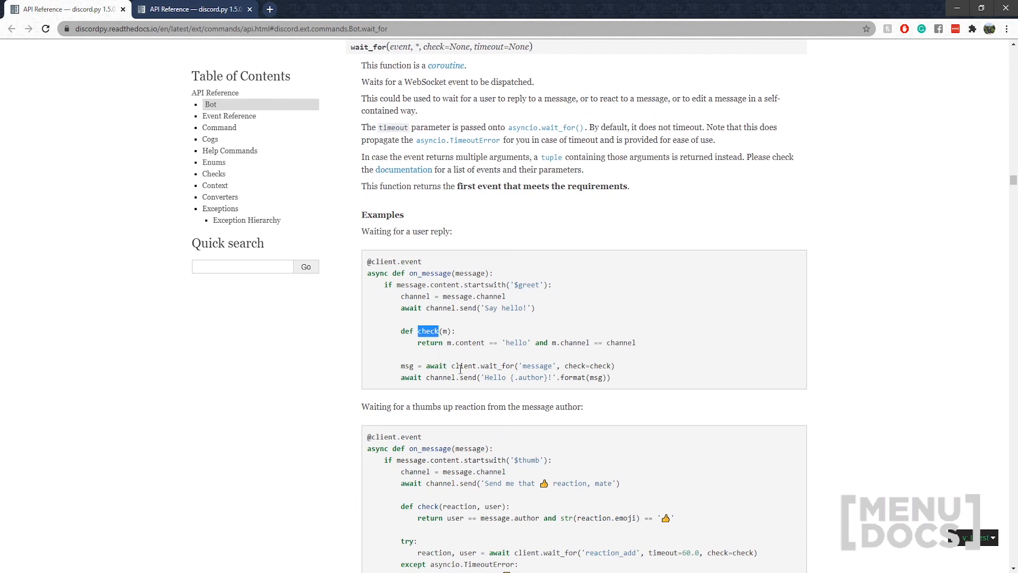